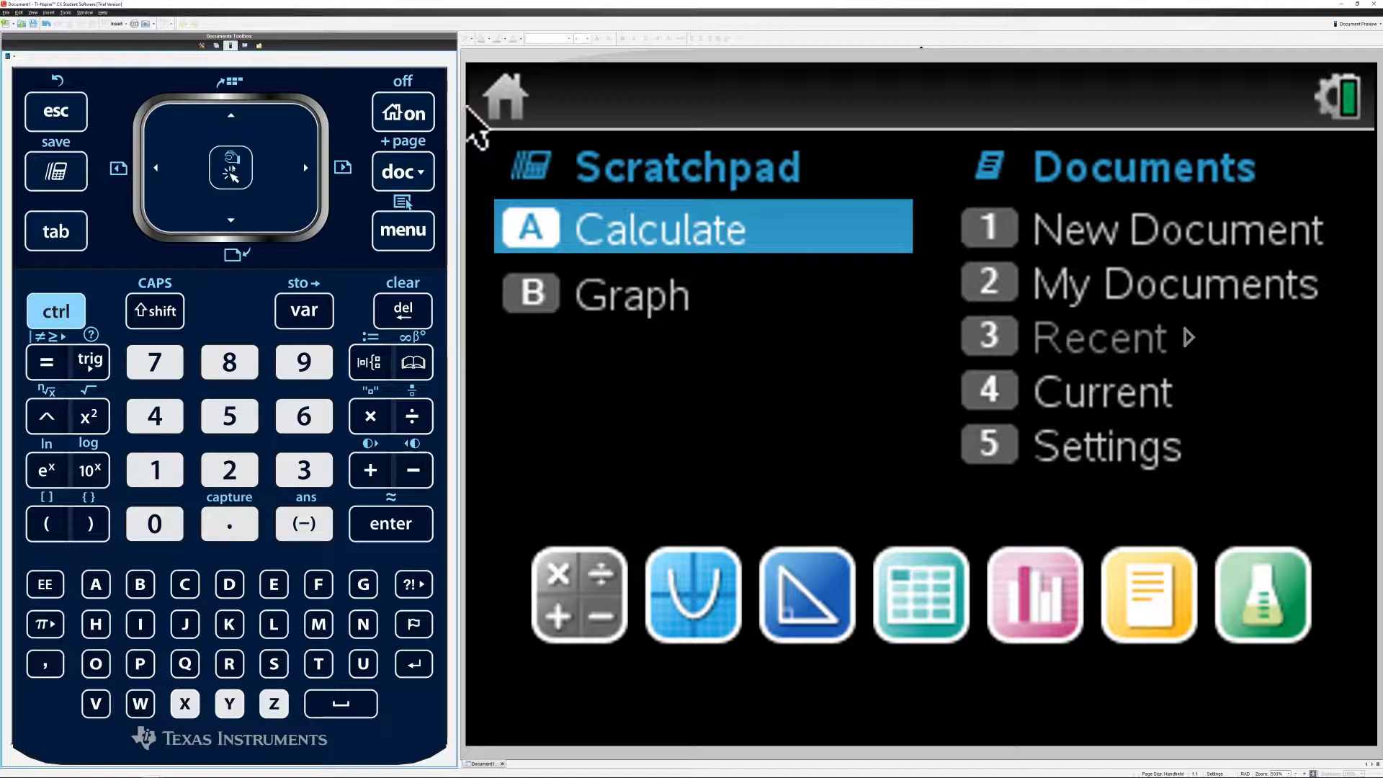
# Launch the Finance Solver from the Scratchpad calculator's Finance menu.
pyautogui.click(229, 167)
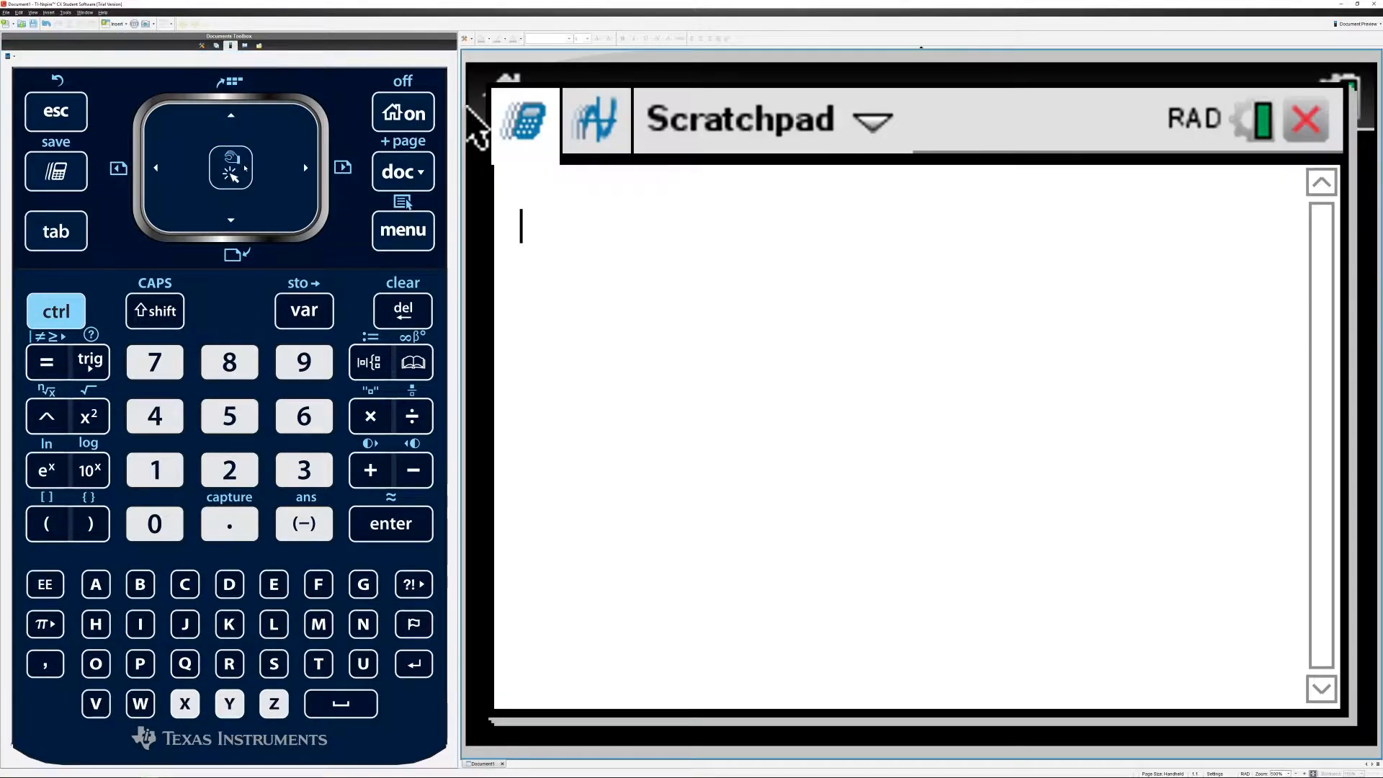
pyautogui.click(402, 231)
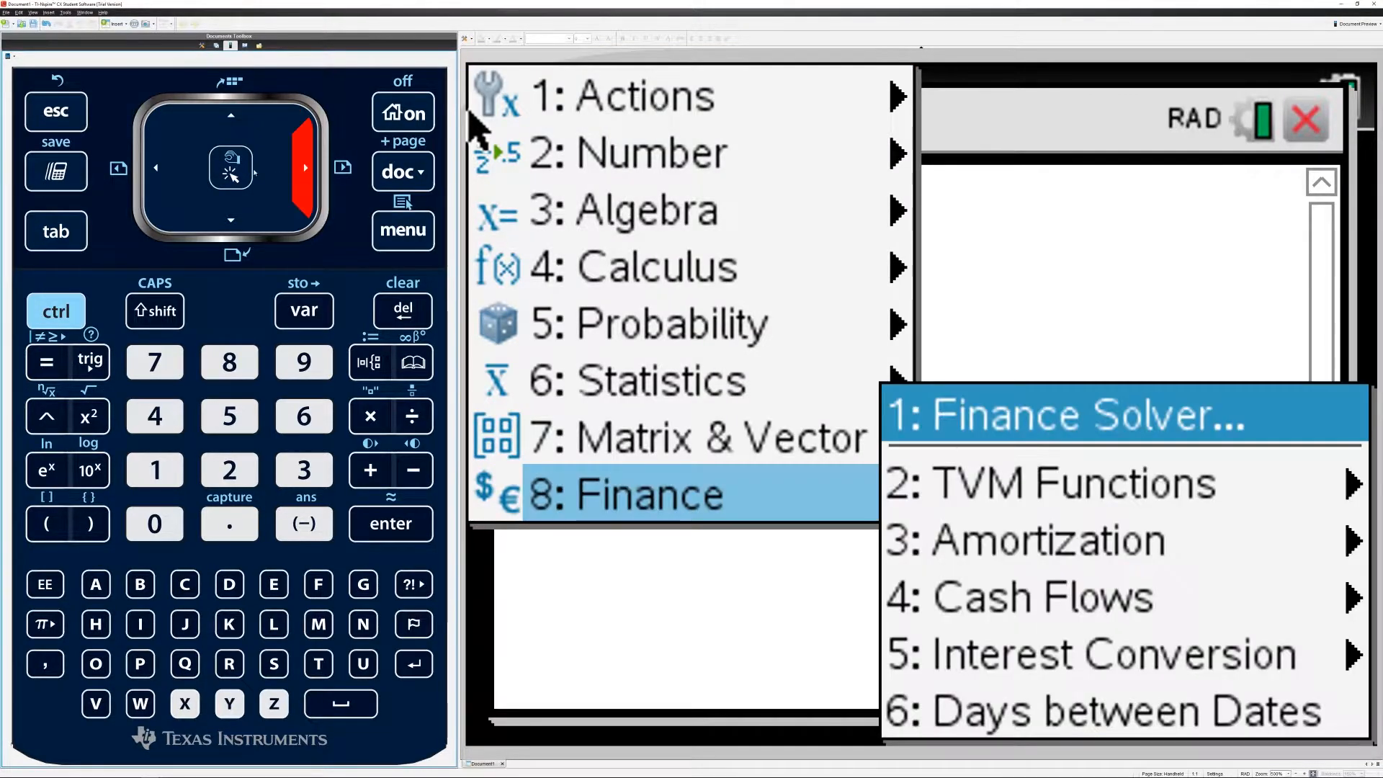
pyautogui.click(1063, 413)
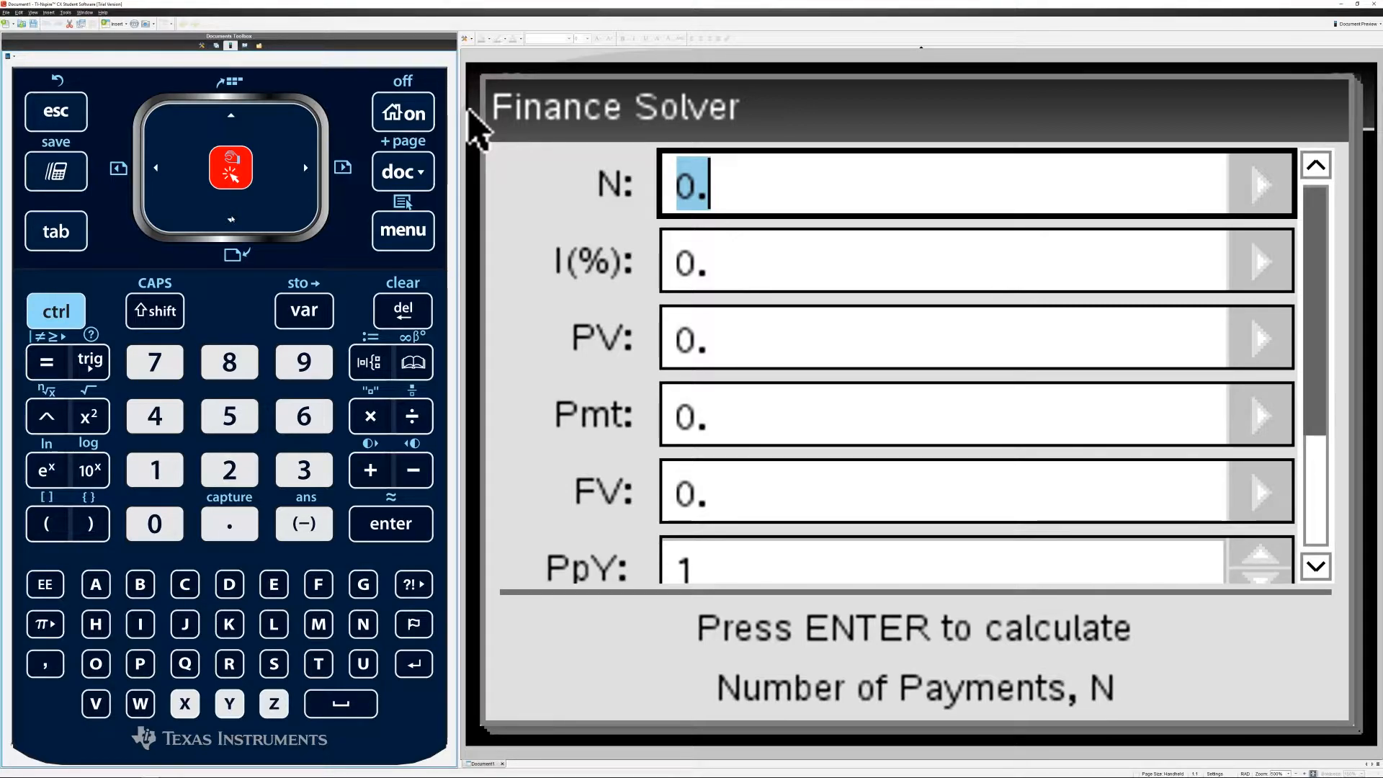
# Move through the solver fields to enter N = 4, I(%) = 10 and Pmt = 100.
pyautogui.press('Down')
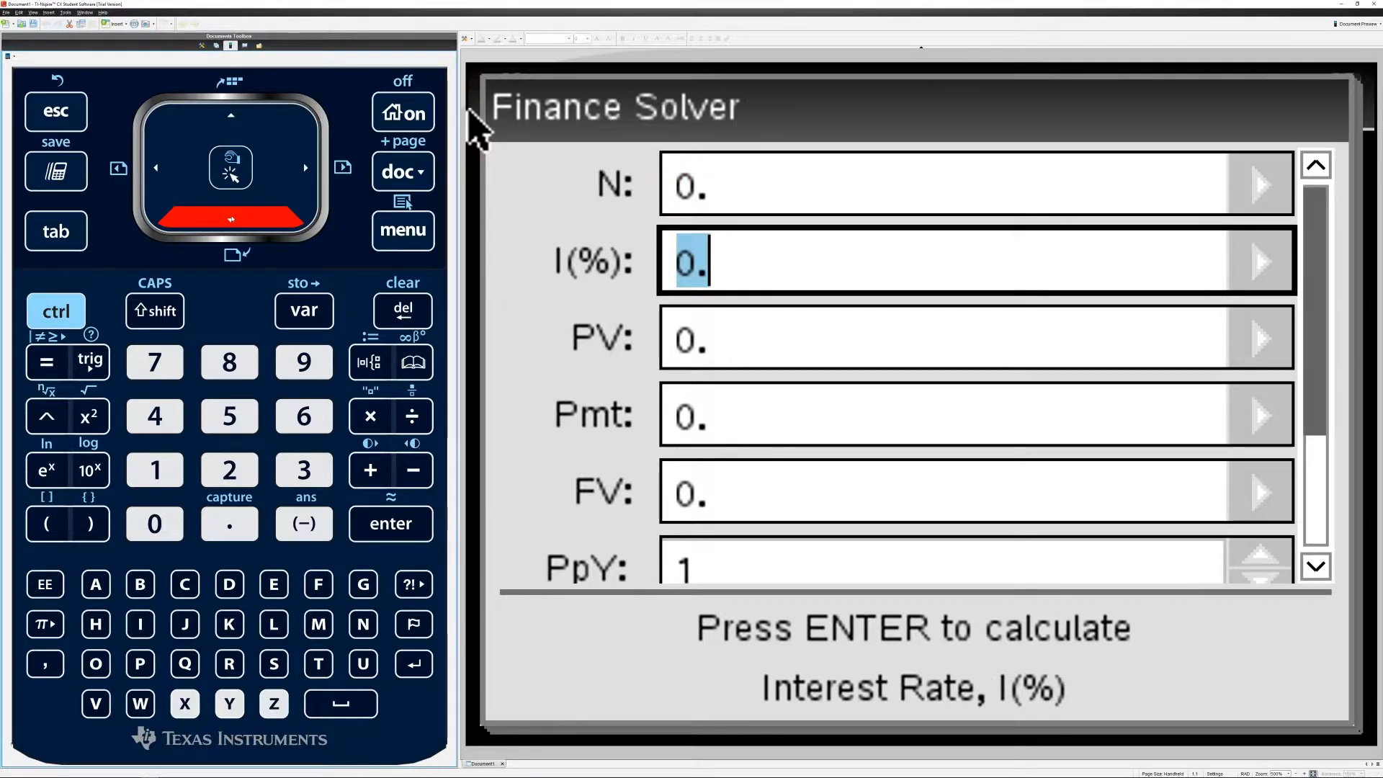
pyautogui.press('Tab')
pyautogui.write('4')
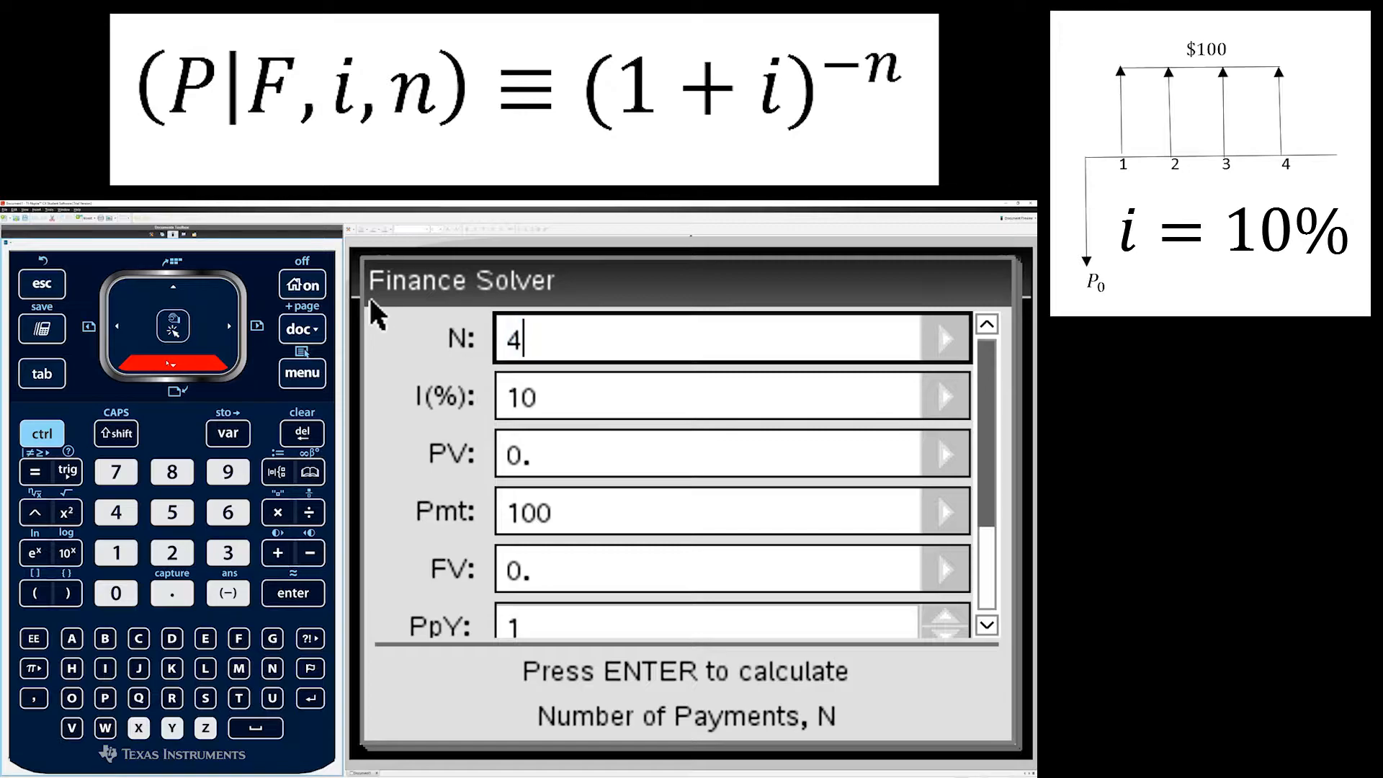
# Solve PV as -316.98654463493 and confirm 100·pa(0.1,4) gives 316.987 on the econo page.
pyautogui.click(707, 395)
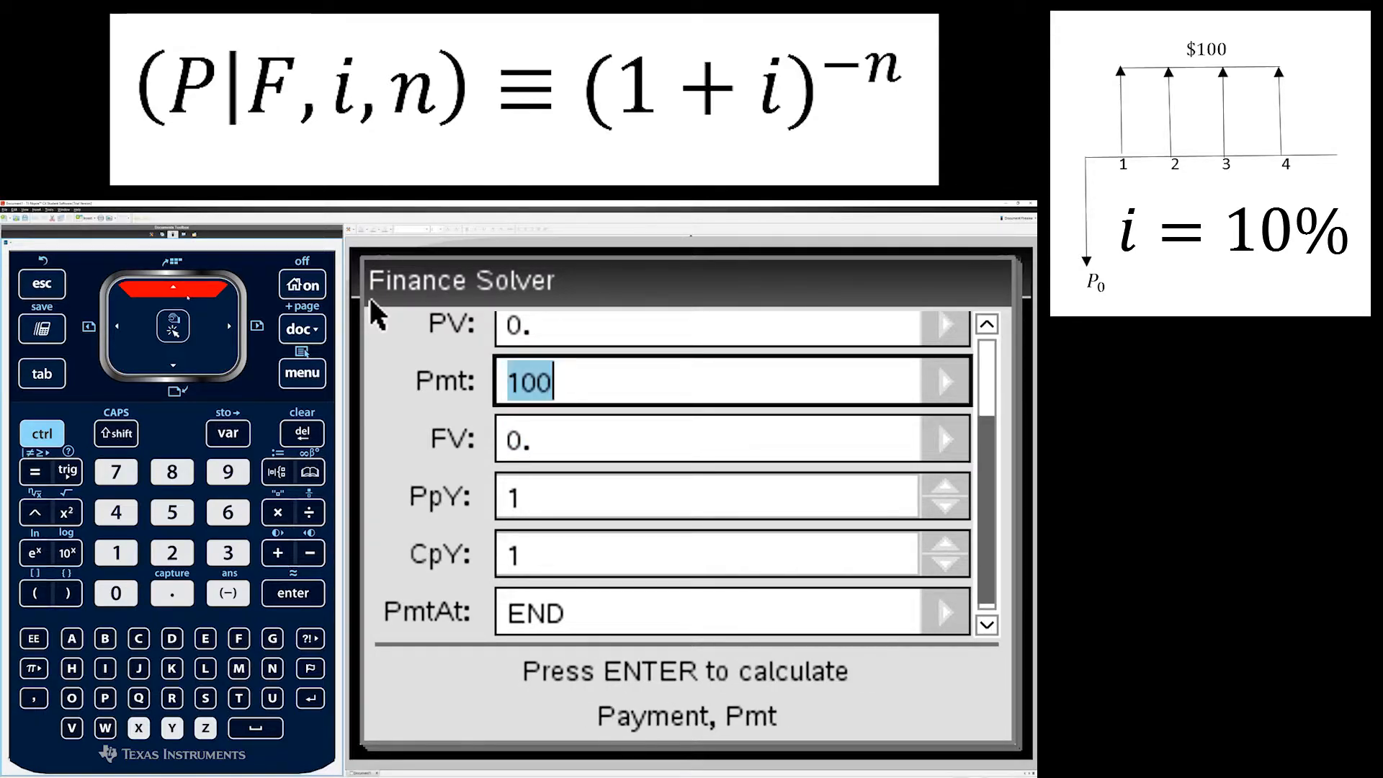
pyautogui.click(710, 325)
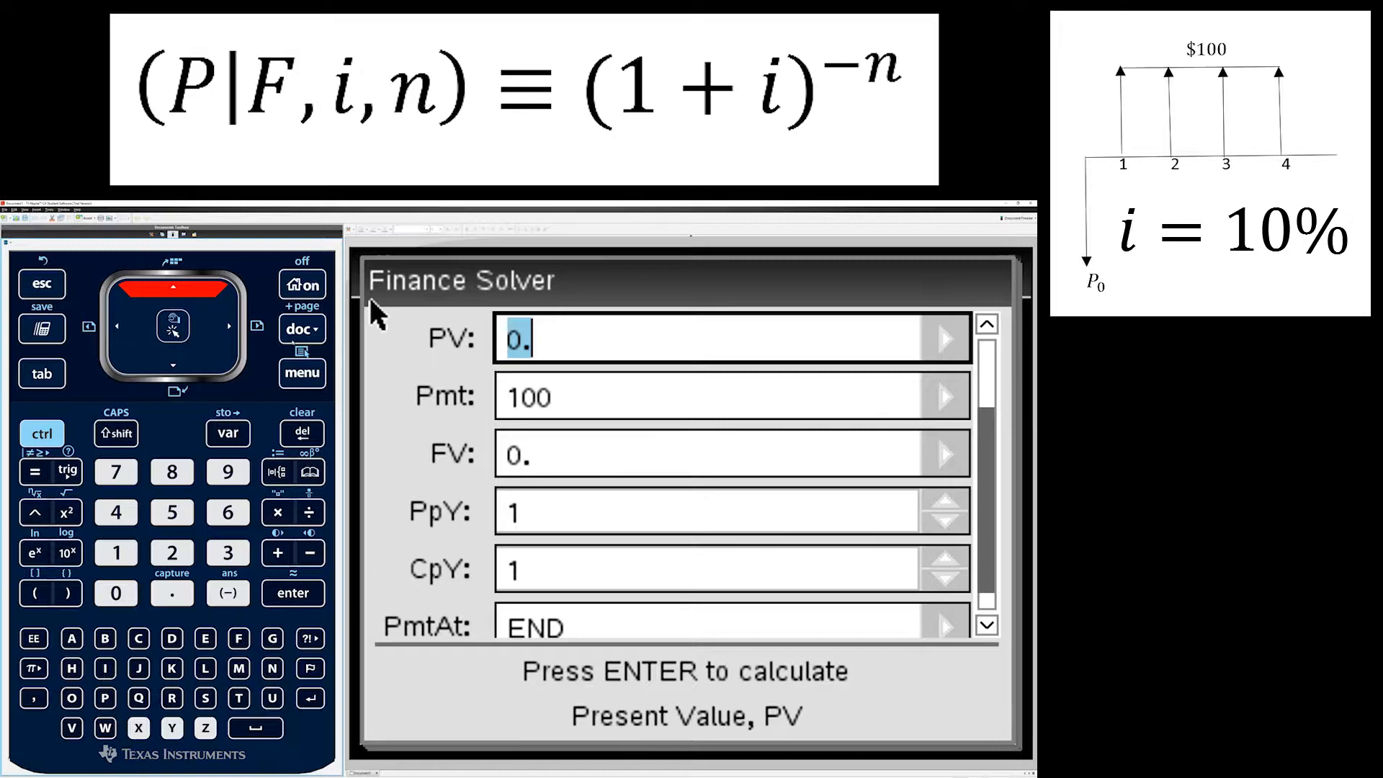
pyautogui.press('enter')
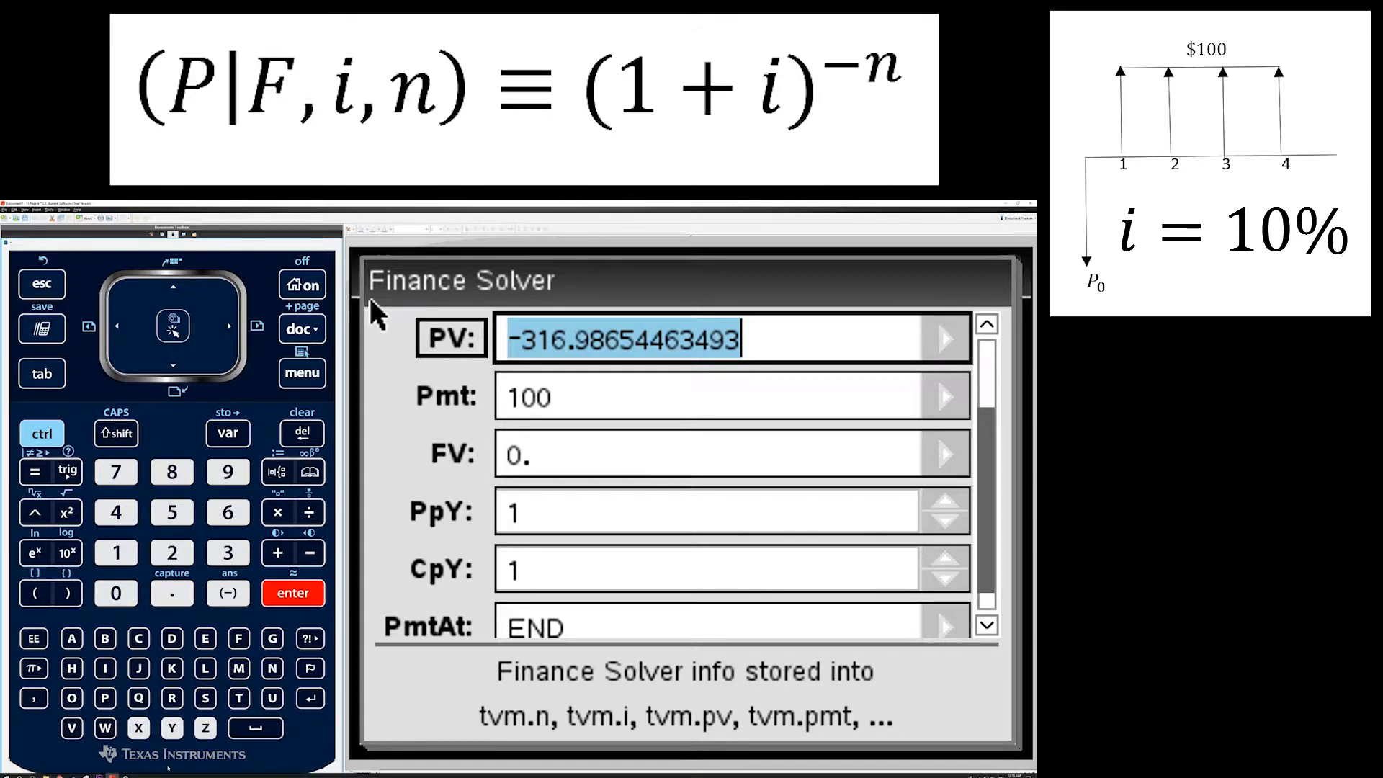
pyautogui.click(303, 328)
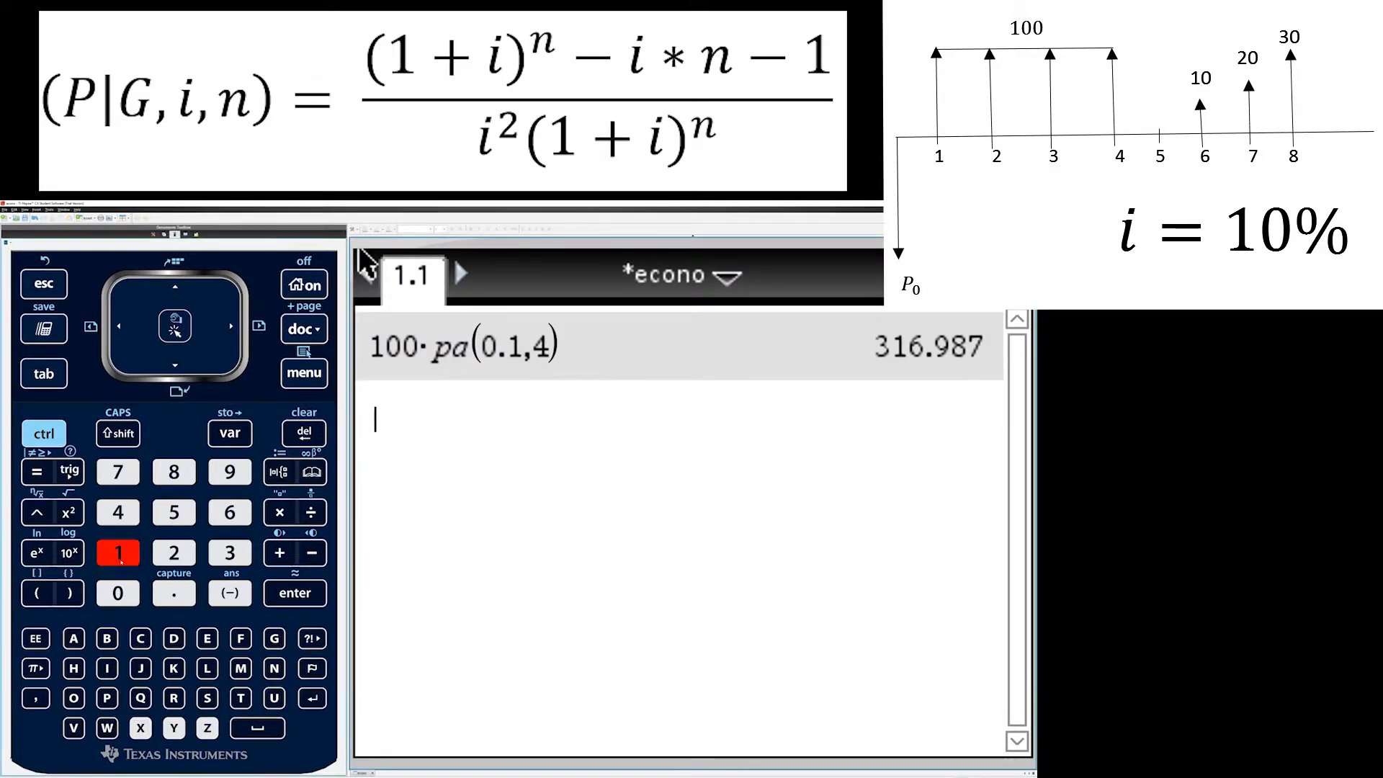
# Enter 100·pa(.1,4)·10·pg(.1,4)·pf(.1,4), picking pf from the library autocomplete list.
pyautogui.click(280, 513)
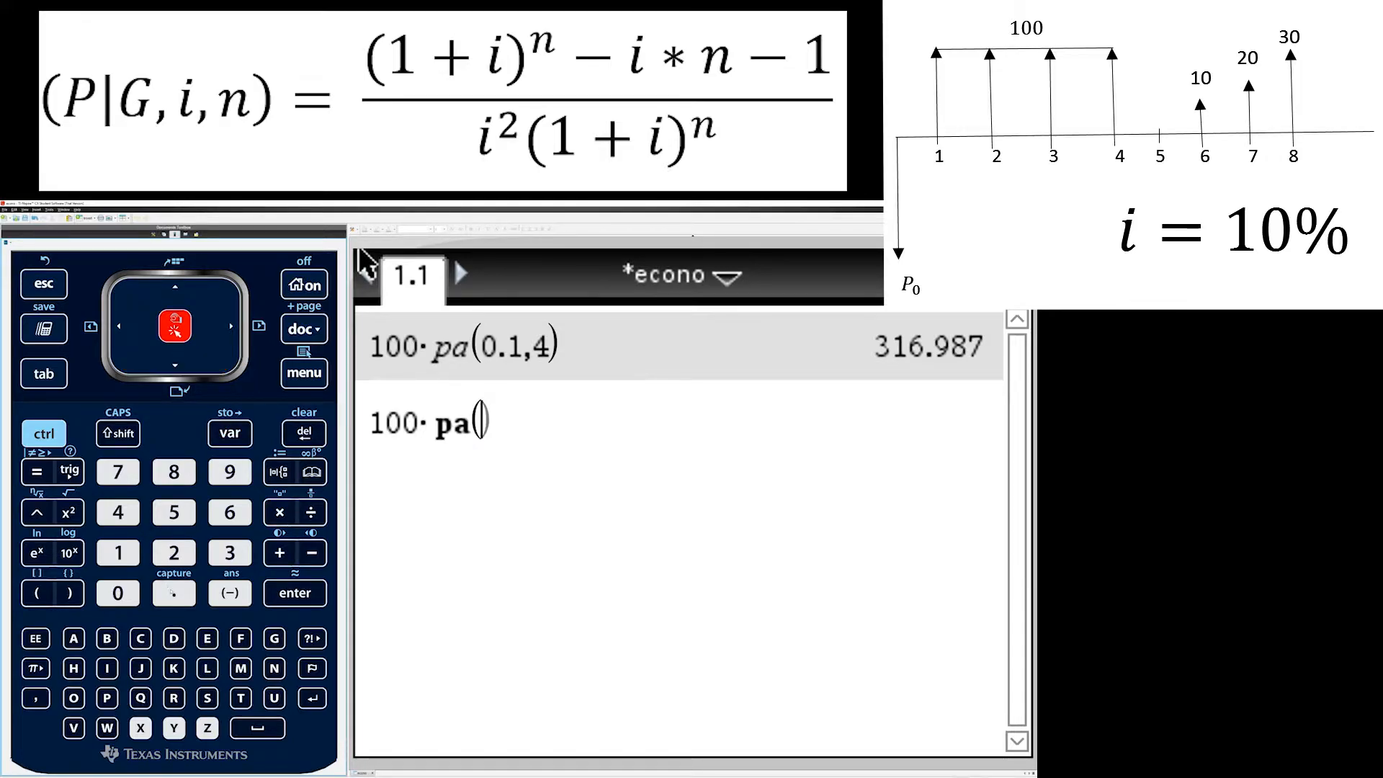
pyautogui.click(118, 553)
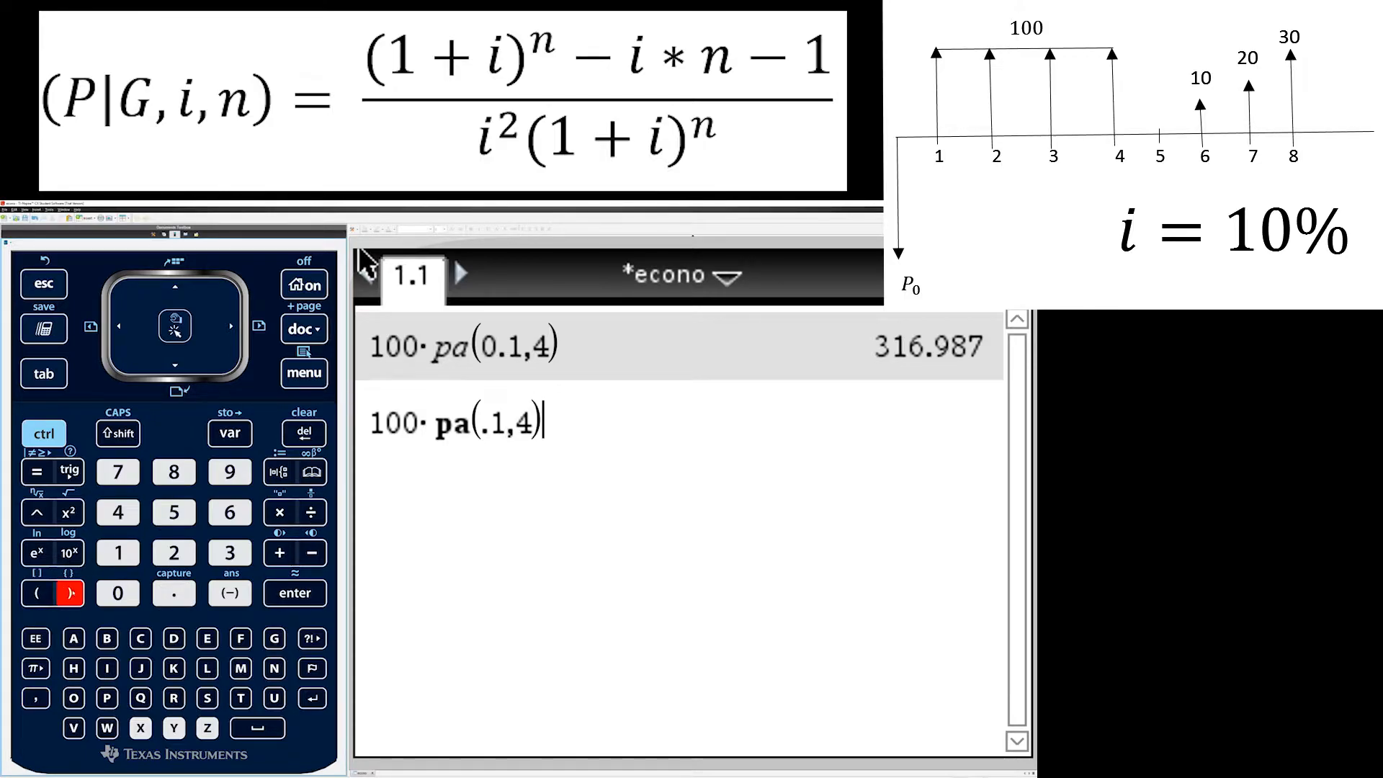
pyautogui.click(280, 512)
pyautogui.write('· 10· pg(')
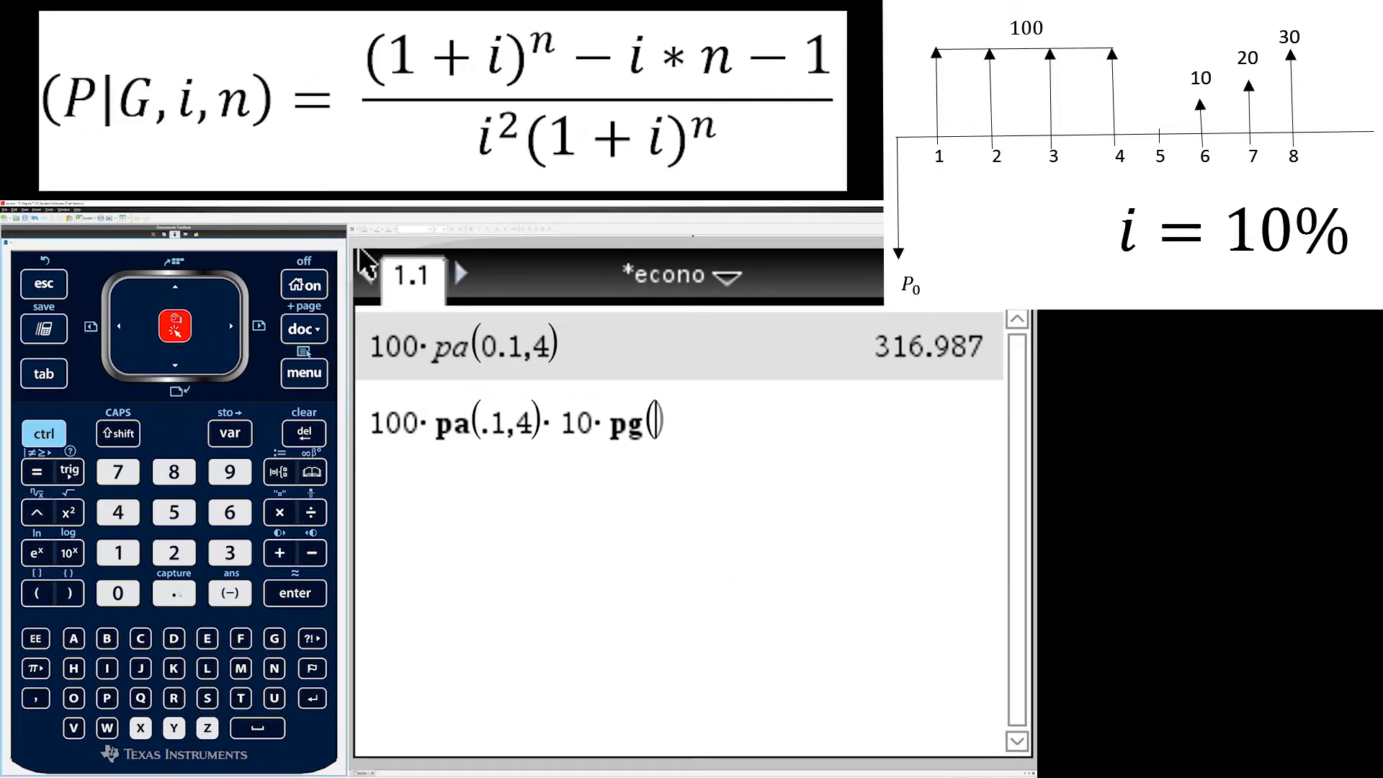
pyautogui.click(118, 553)
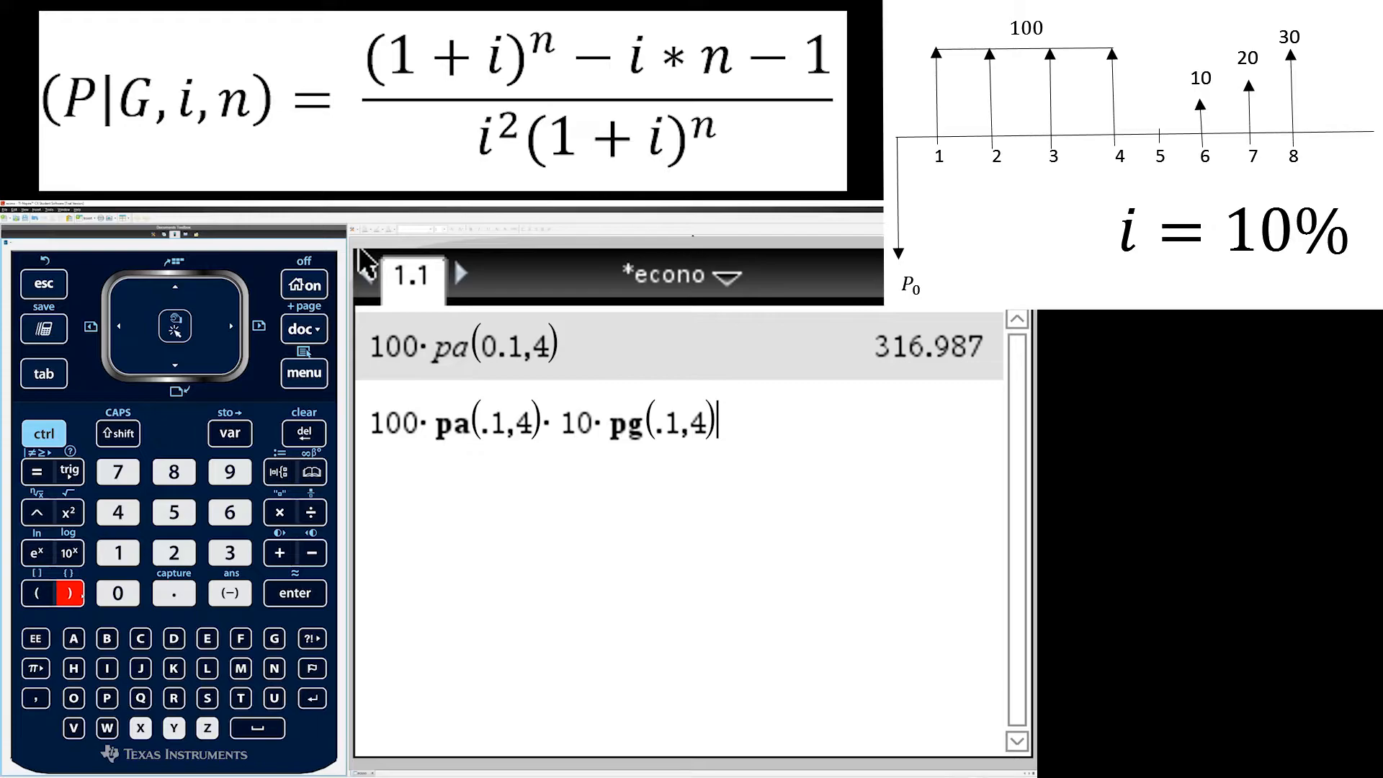
pyautogui.click(279, 513)
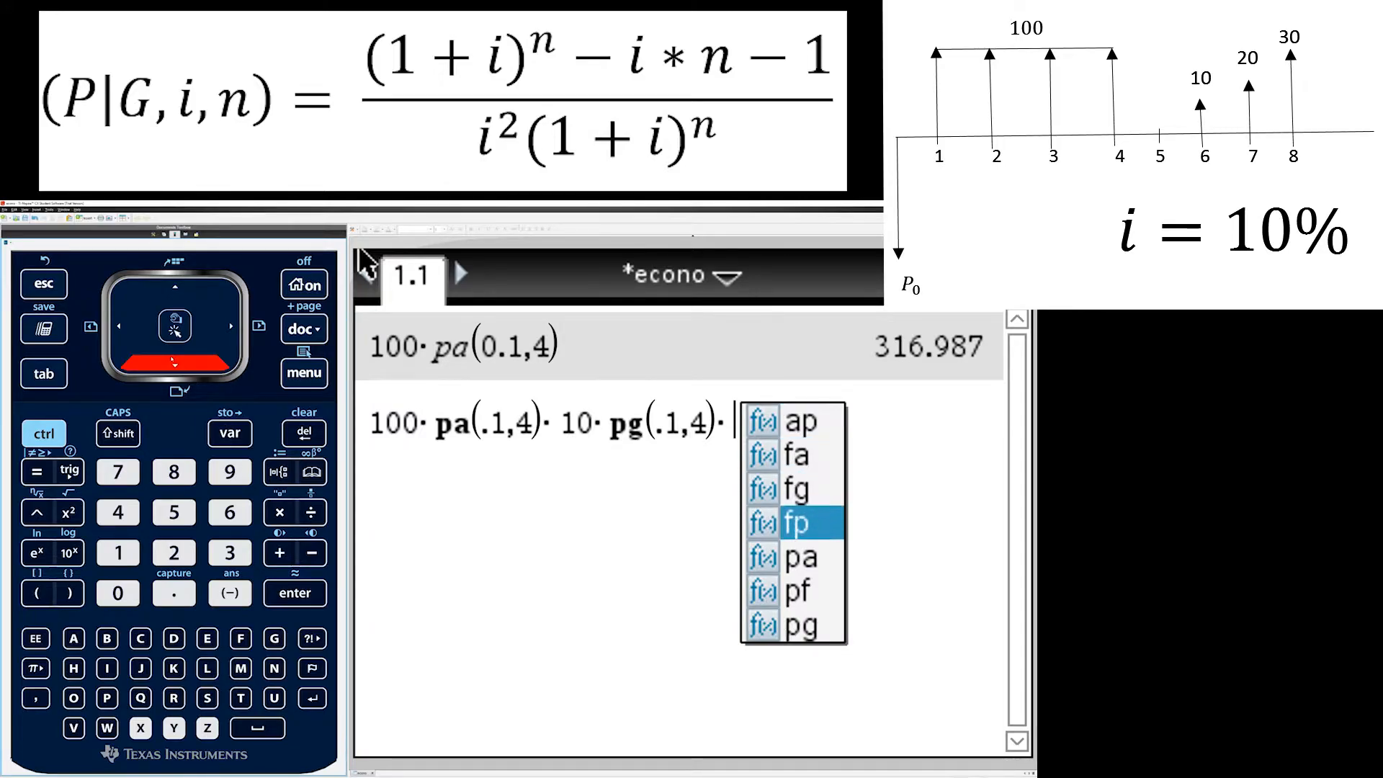
pyautogui.click(798, 590)
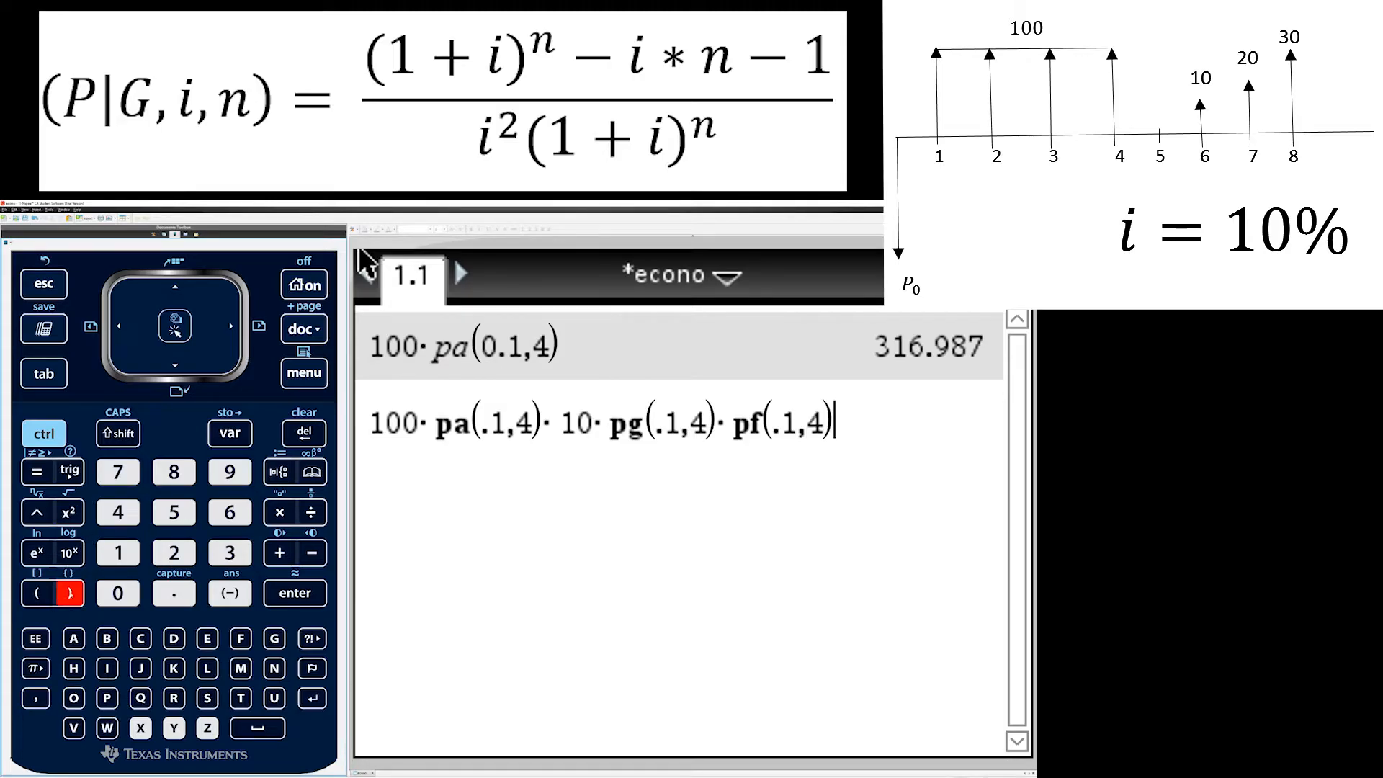
pyautogui.press('Return')
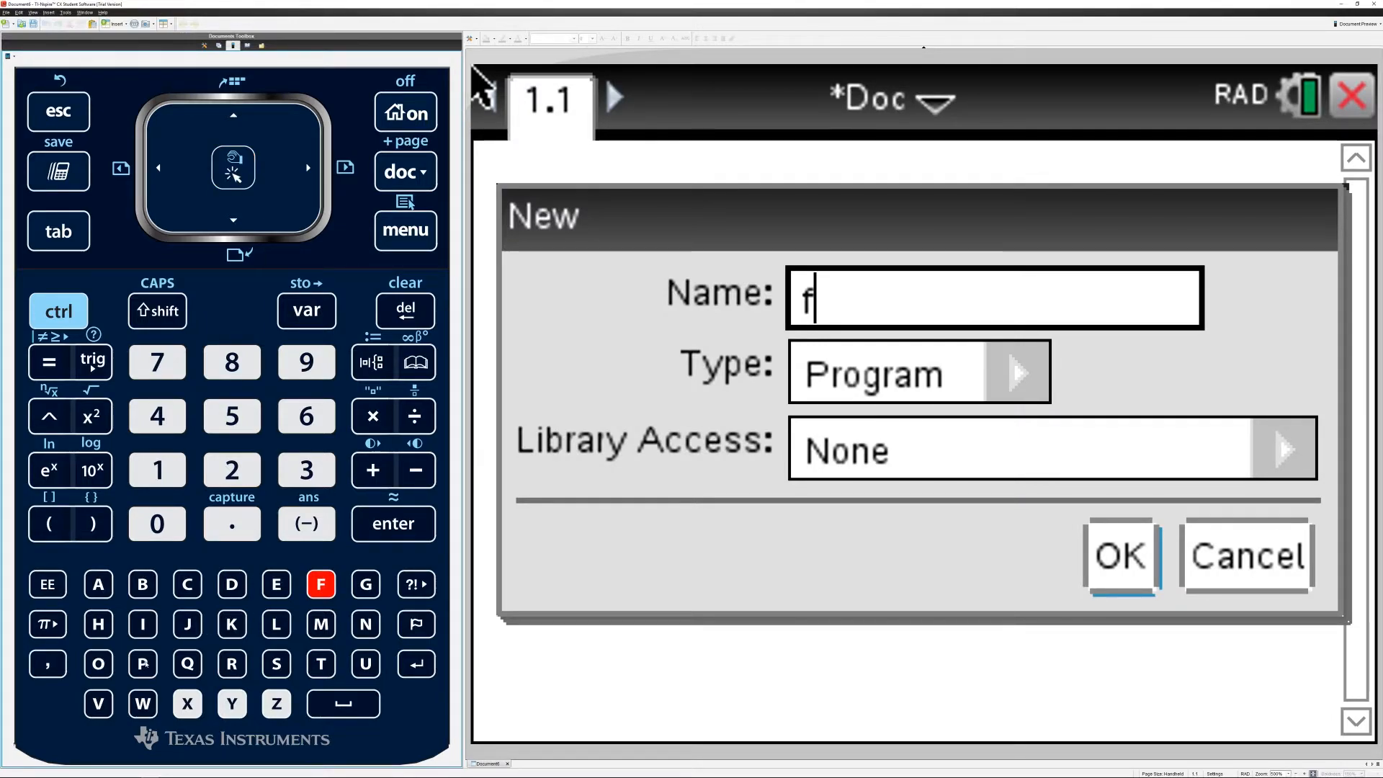
# Name the new program fp, make it a LibPub function and confirm its creation.
pyautogui.write('p')
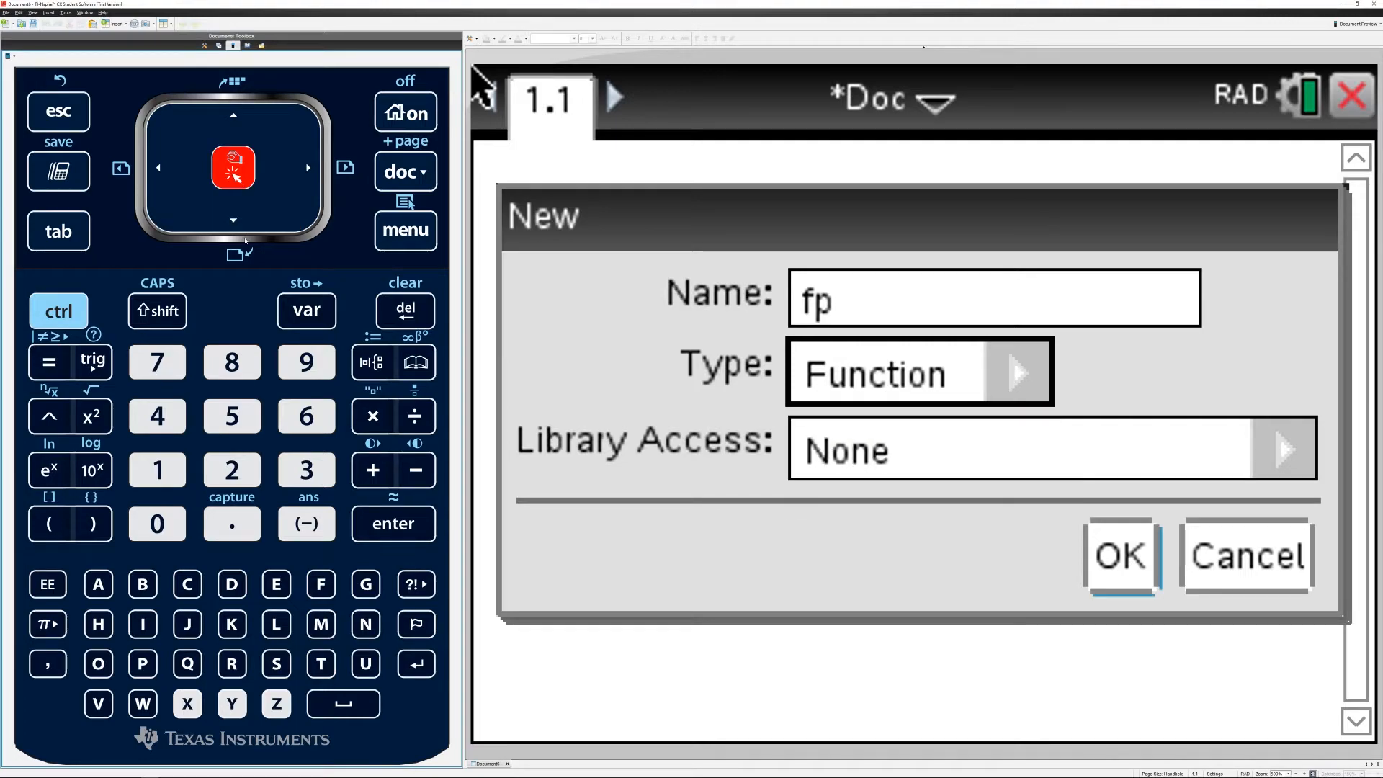
pyautogui.click(1281, 452)
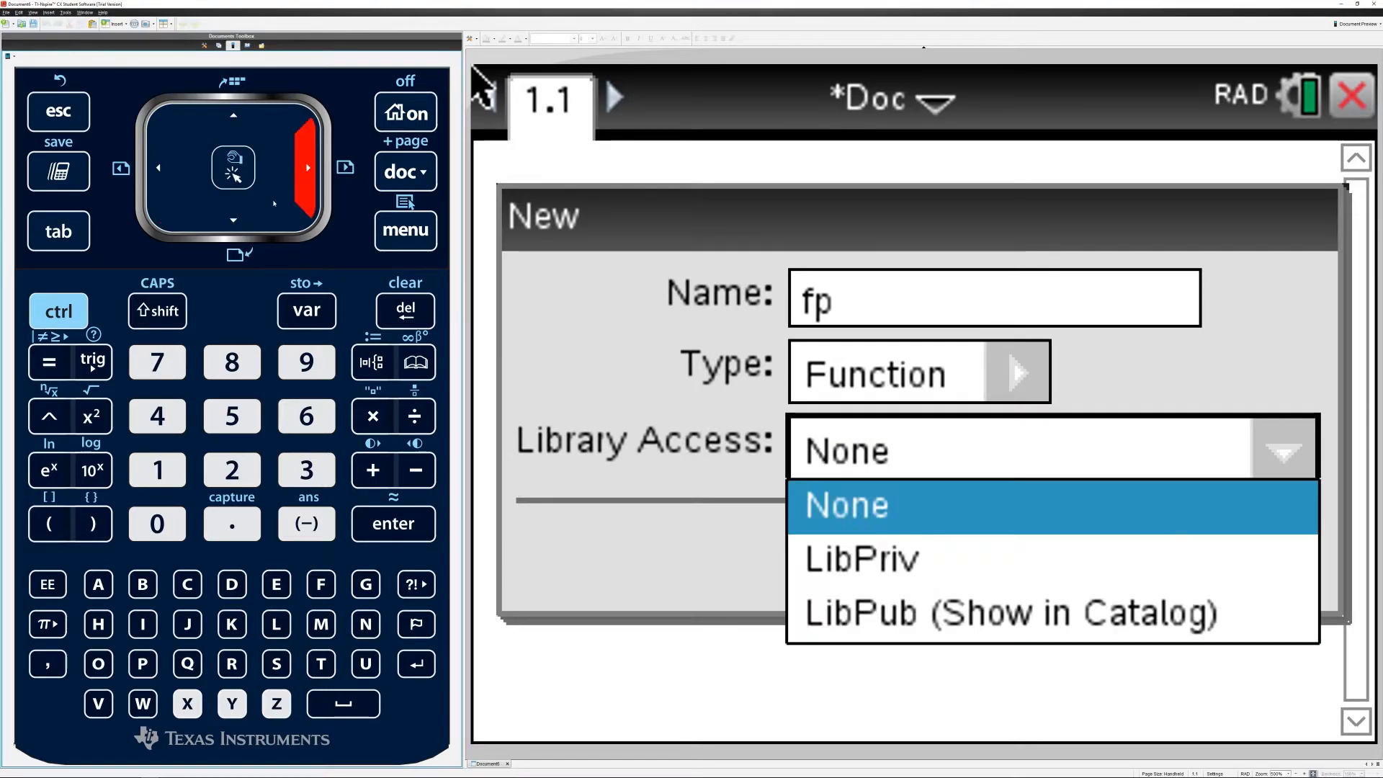
pyautogui.click(1011, 614)
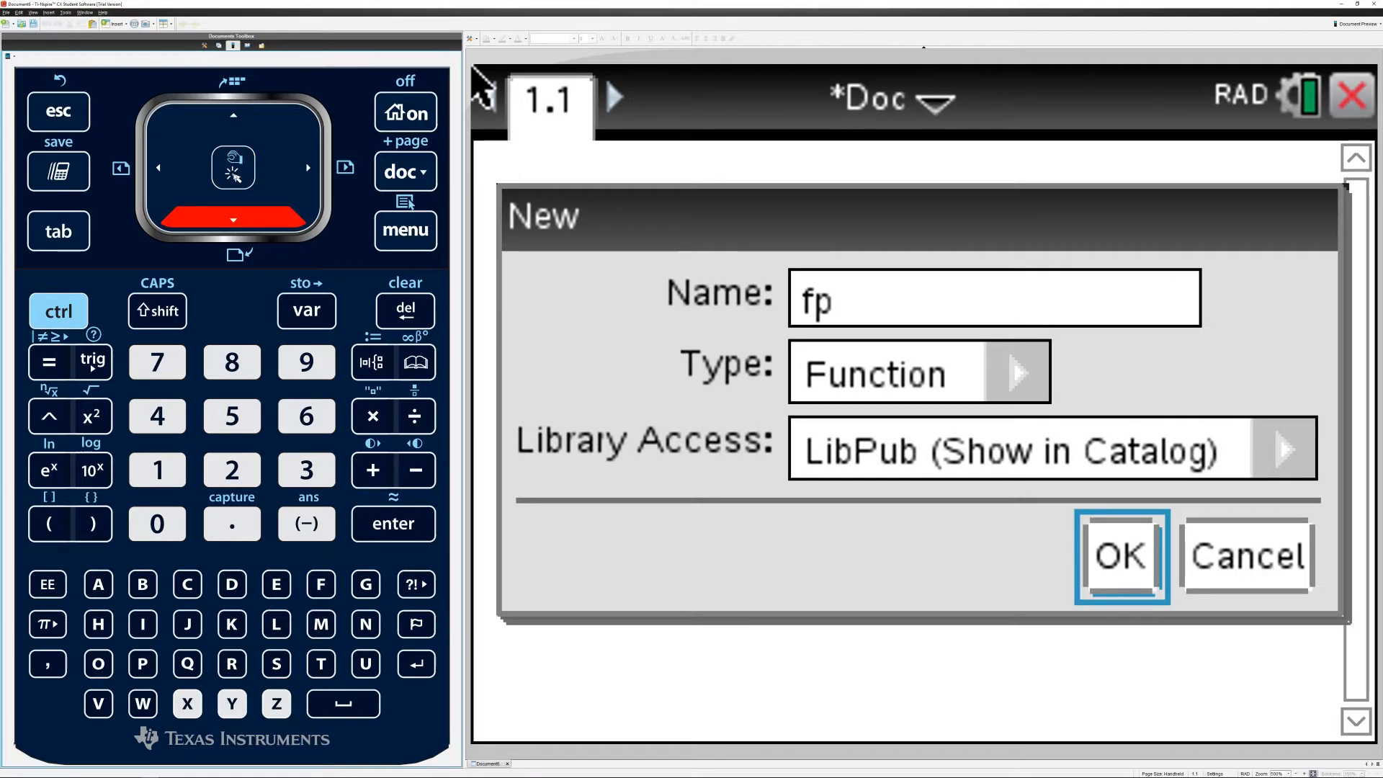
pyautogui.click(232, 167)
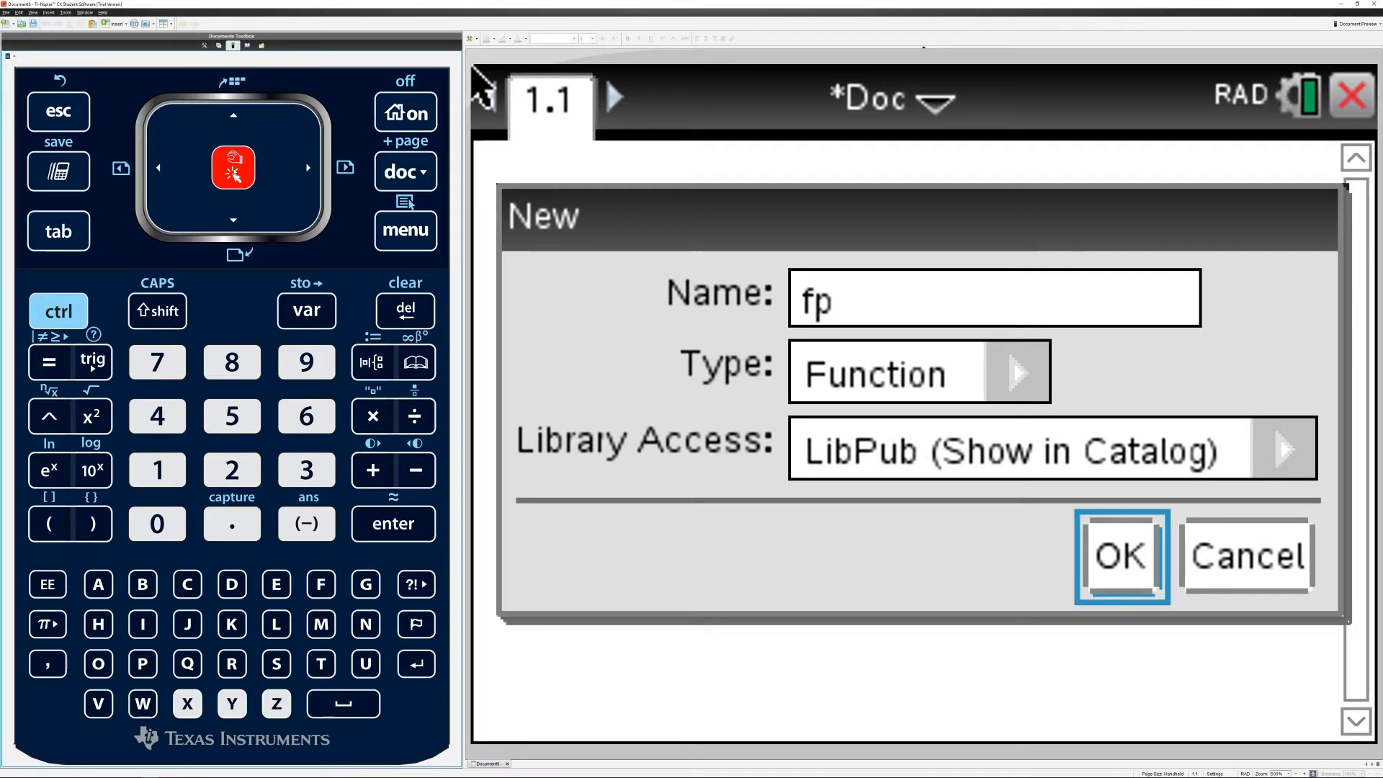
pyautogui.click(1120, 556)
pyautogui.write('(1+i)^n')
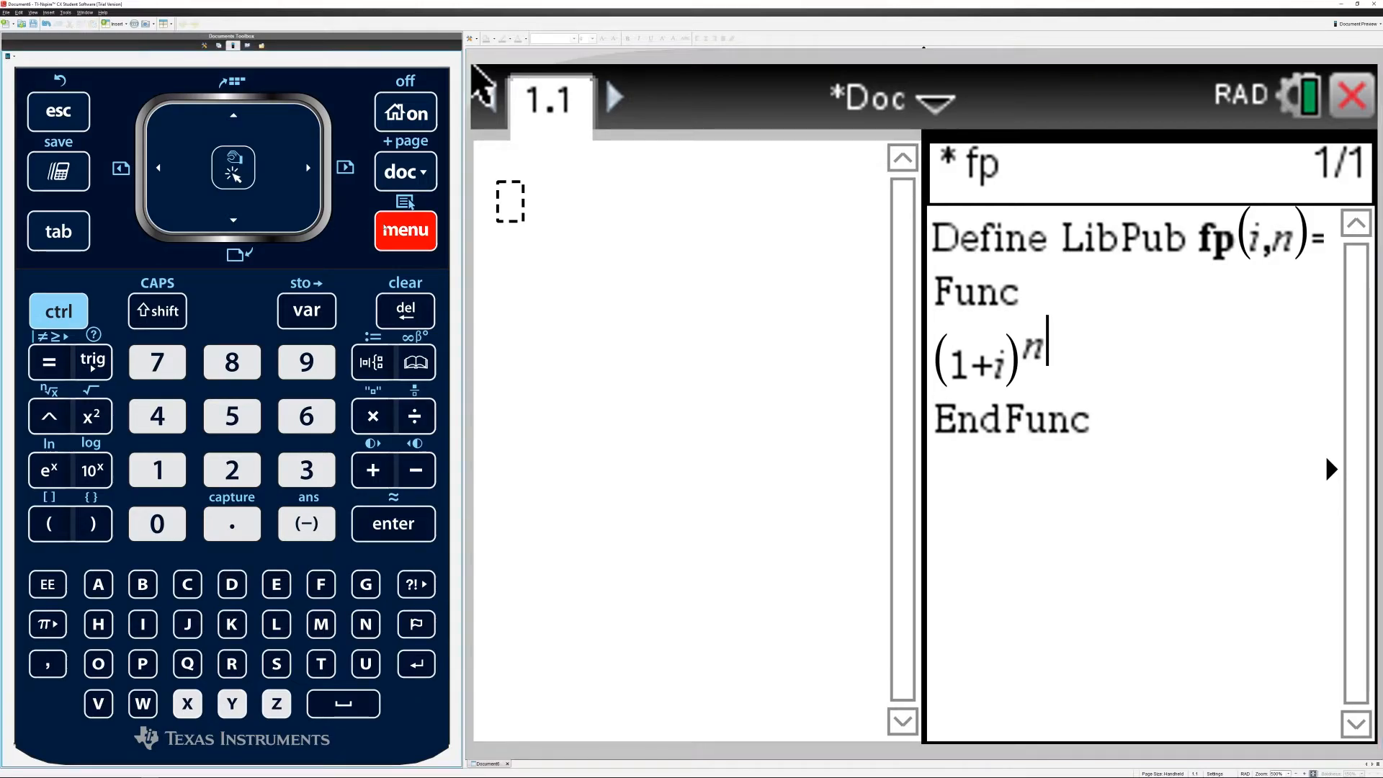
# Check syntax and store the fp function from the program editor menu.
pyautogui.click(405, 230)
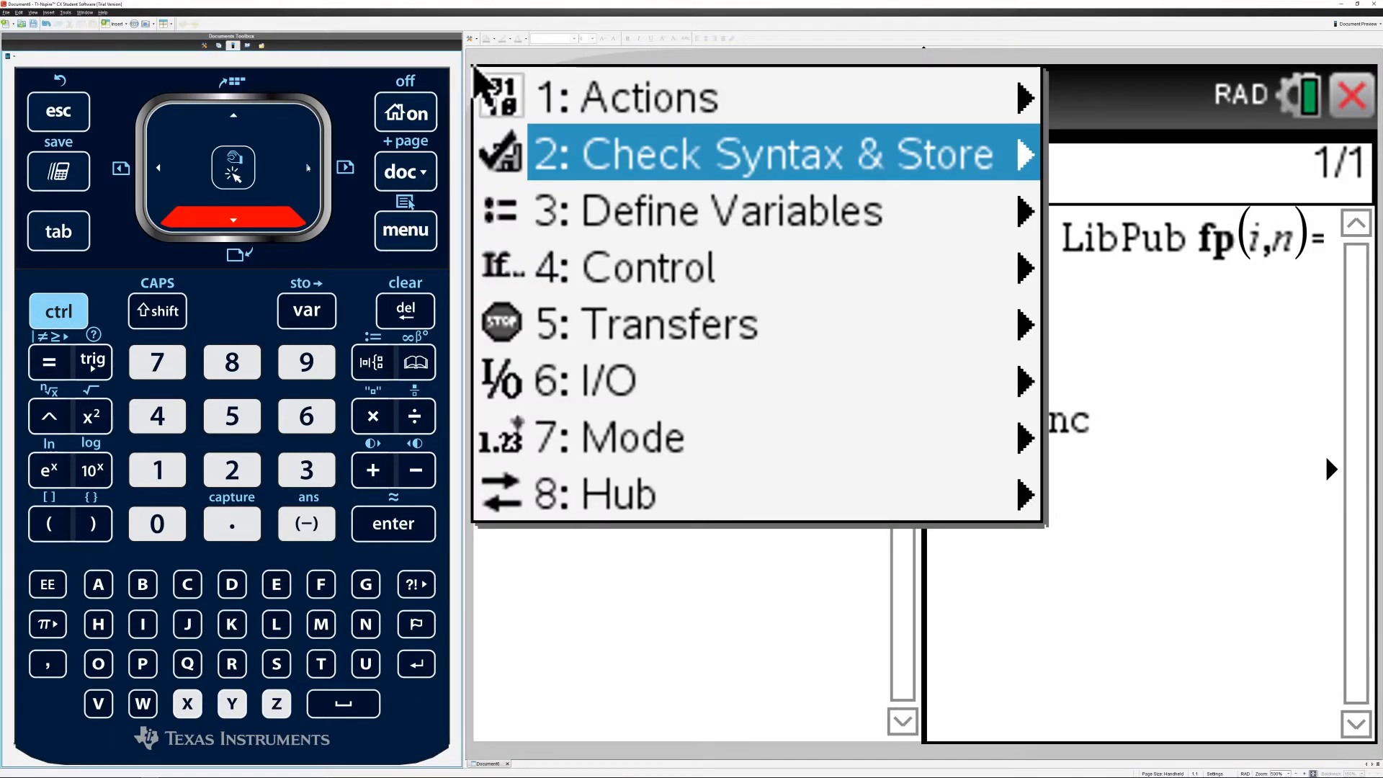
pyautogui.click(766, 151)
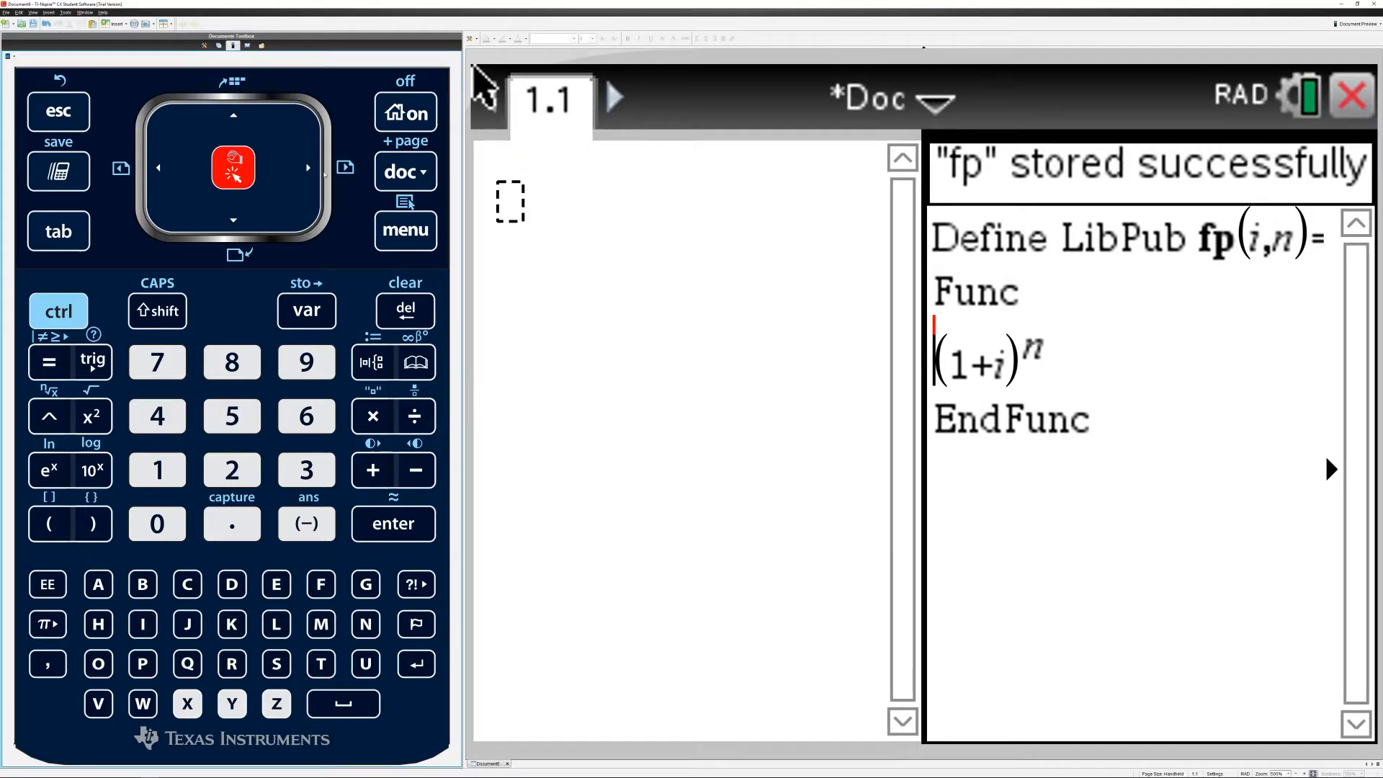
# Delete the program editor application via Page Layout, leaving a blank calculator page.
pyautogui.click(405, 171)
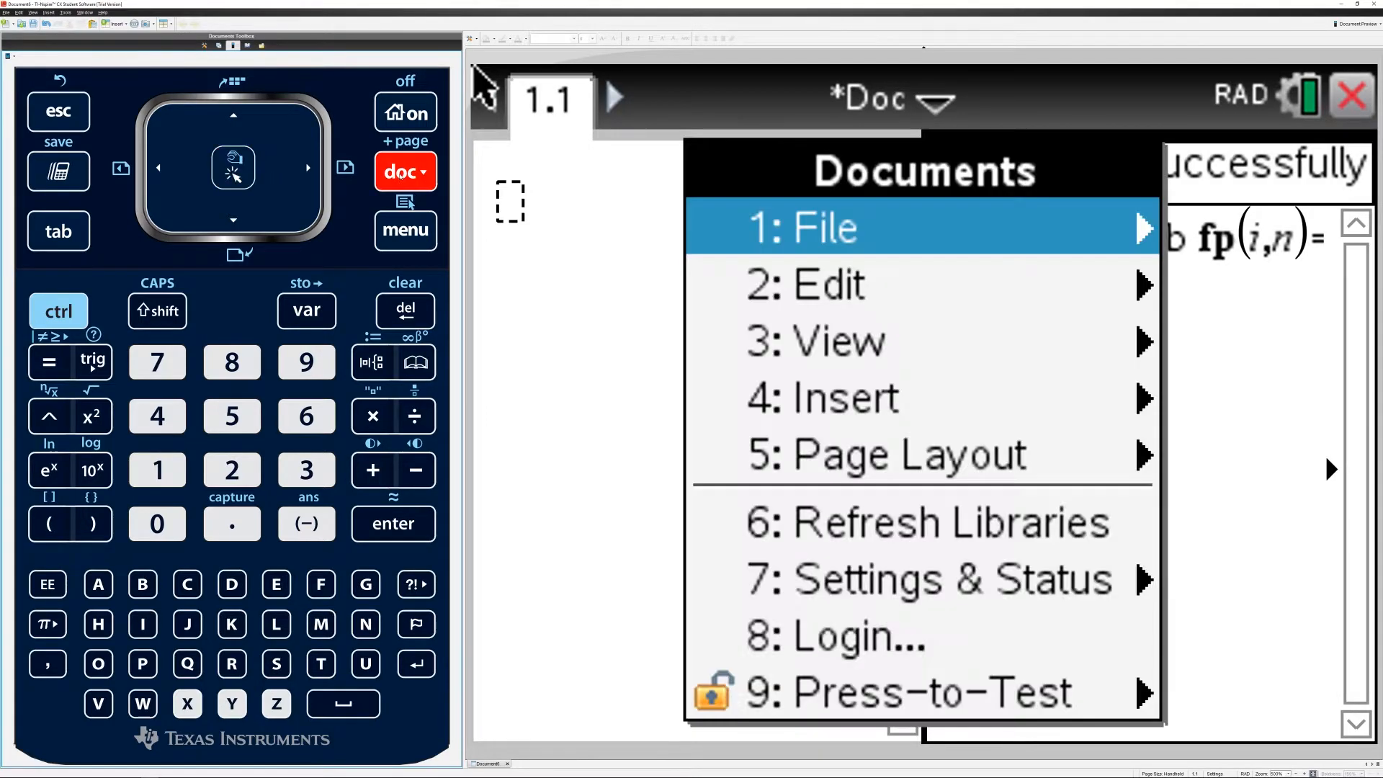
pyautogui.press('Down')
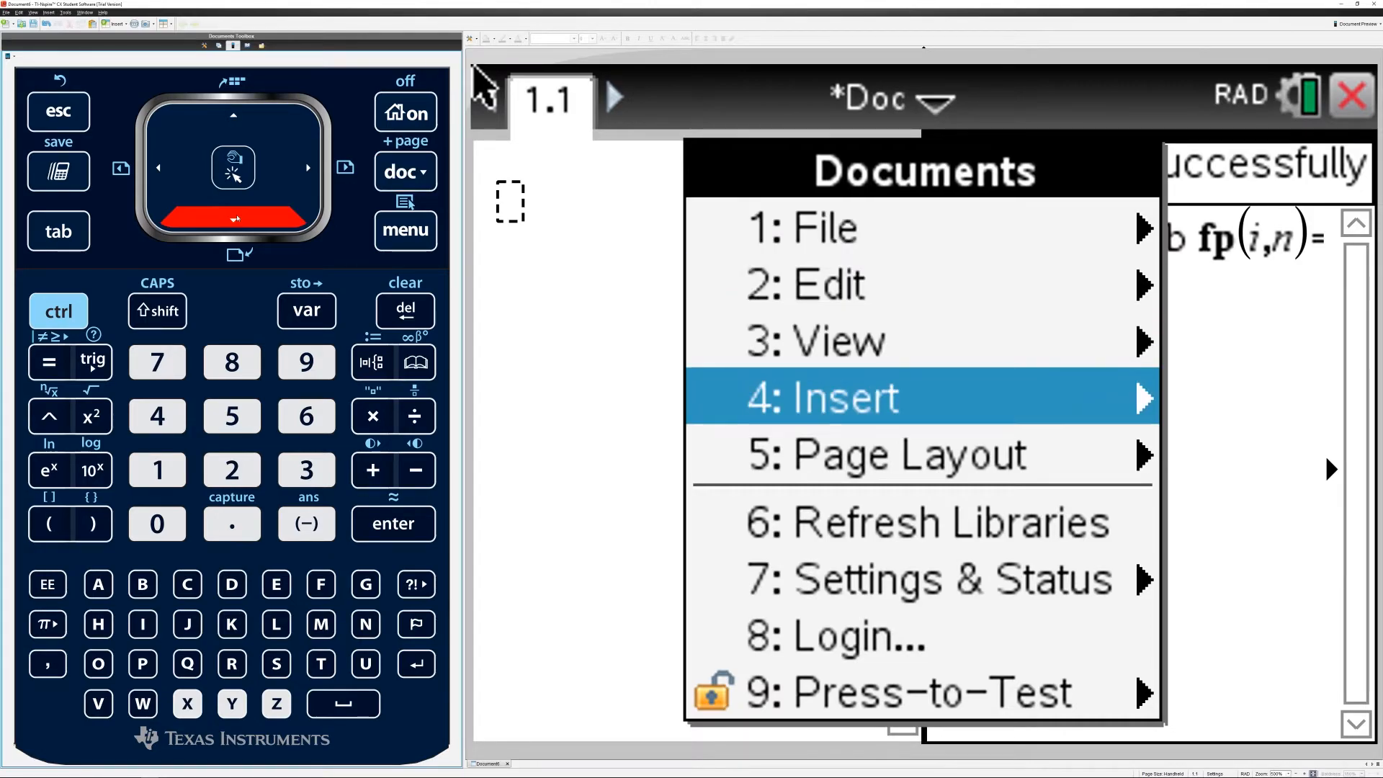
pyautogui.click(887, 453)
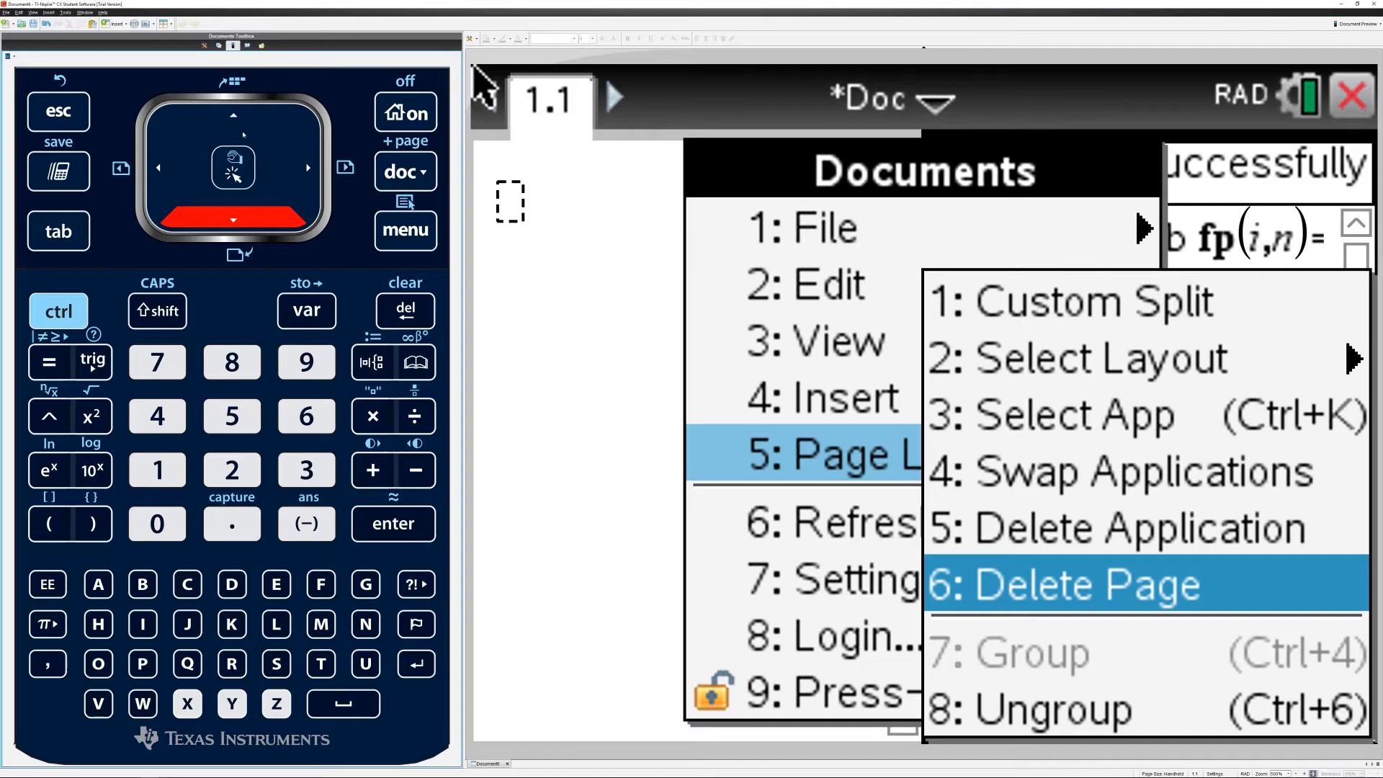
pyautogui.click(1076, 583)
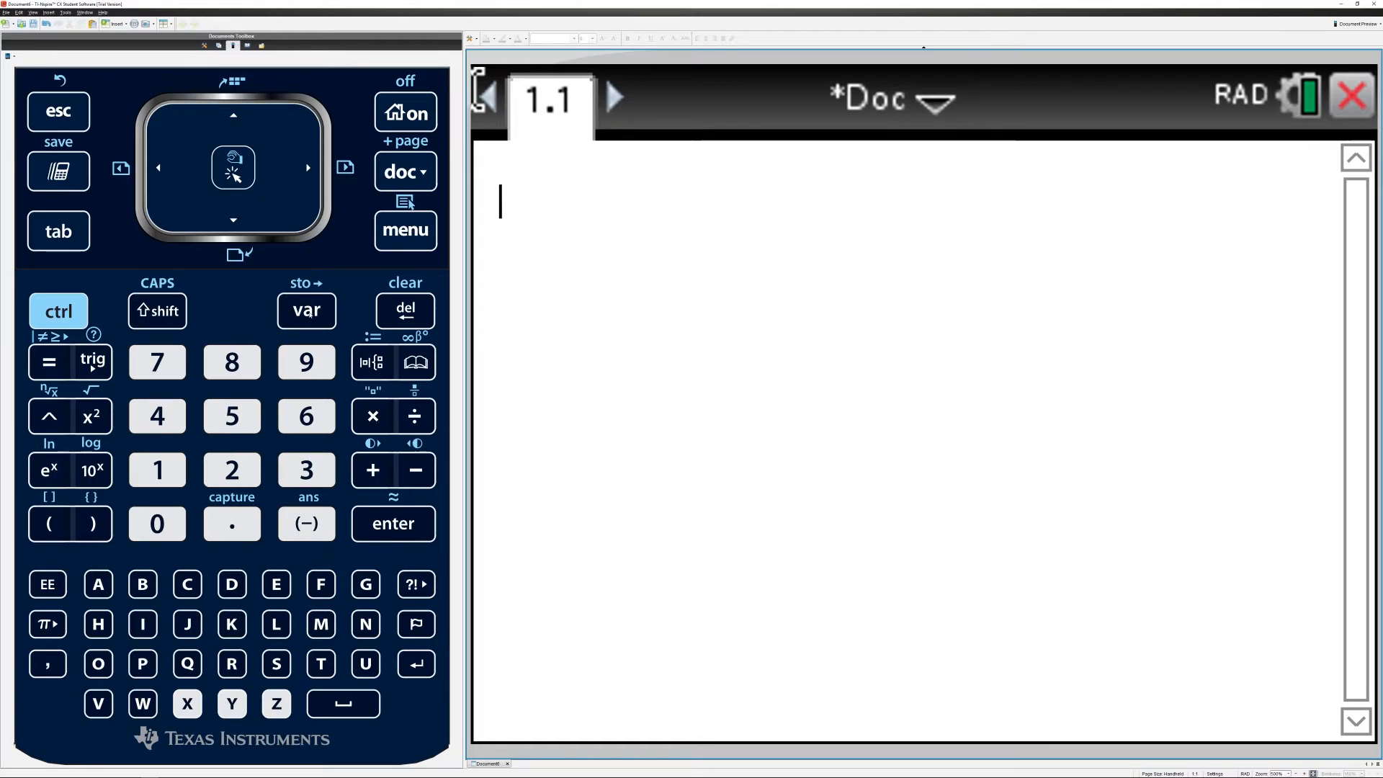
pyautogui.click(305, 311)
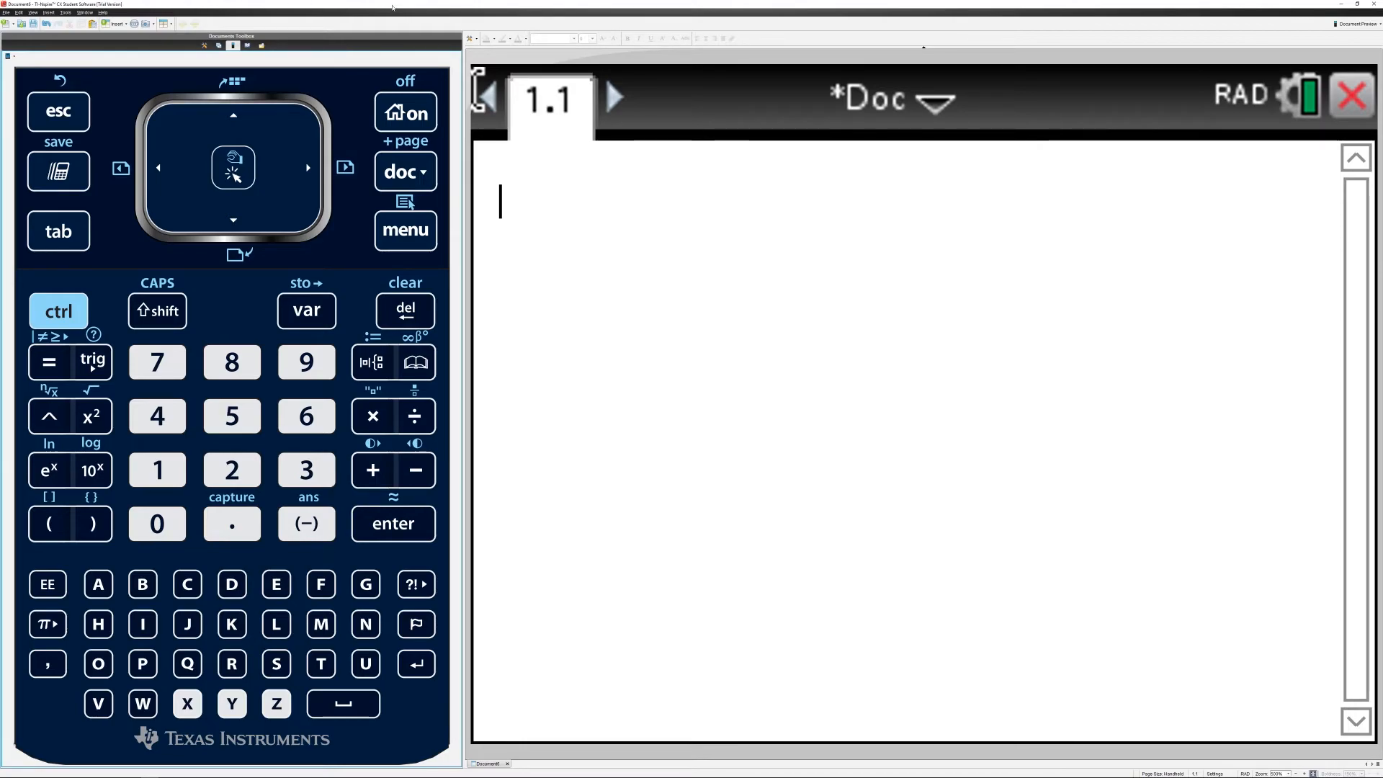
# Save the document as econo in the MyLib folder and switch to the Scratchpad.
pyautogui.click(400, 171)
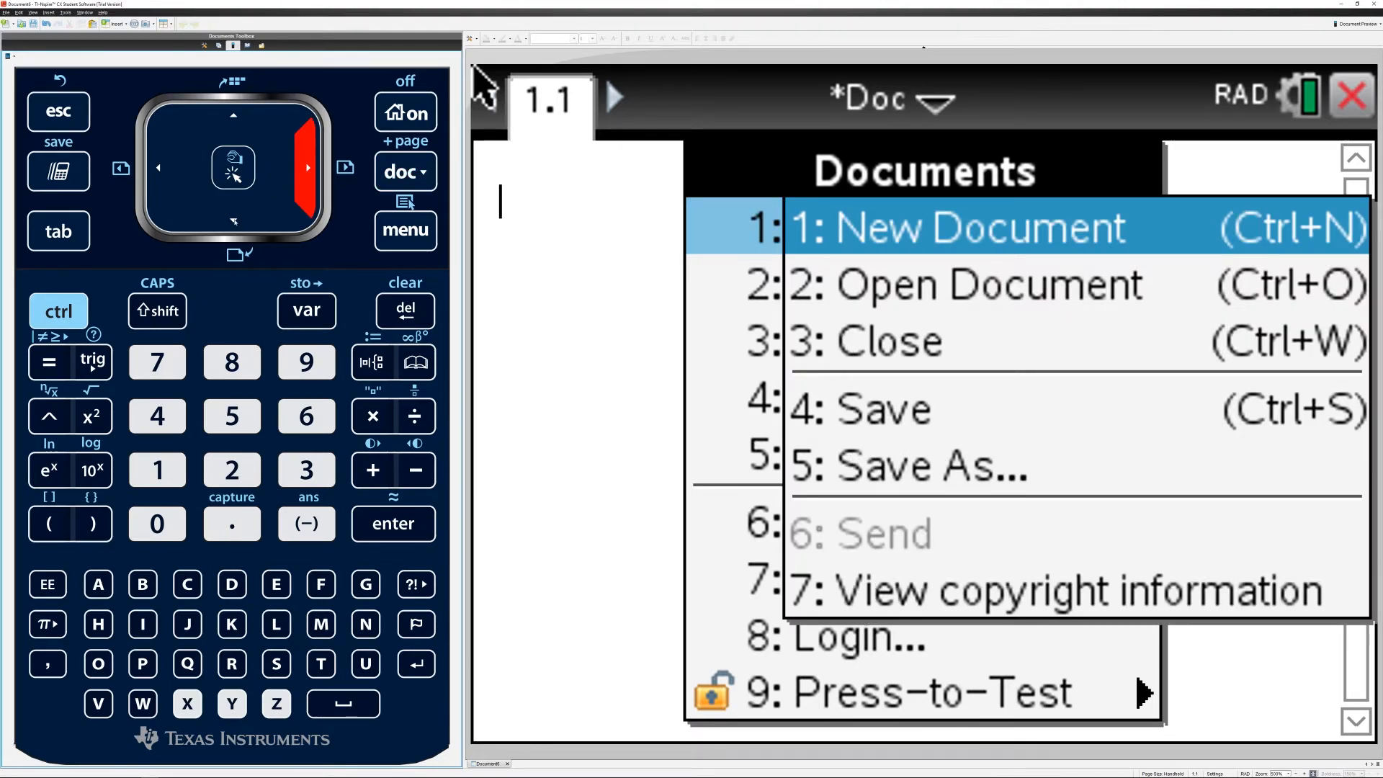
pyautogui.click(233, 167)
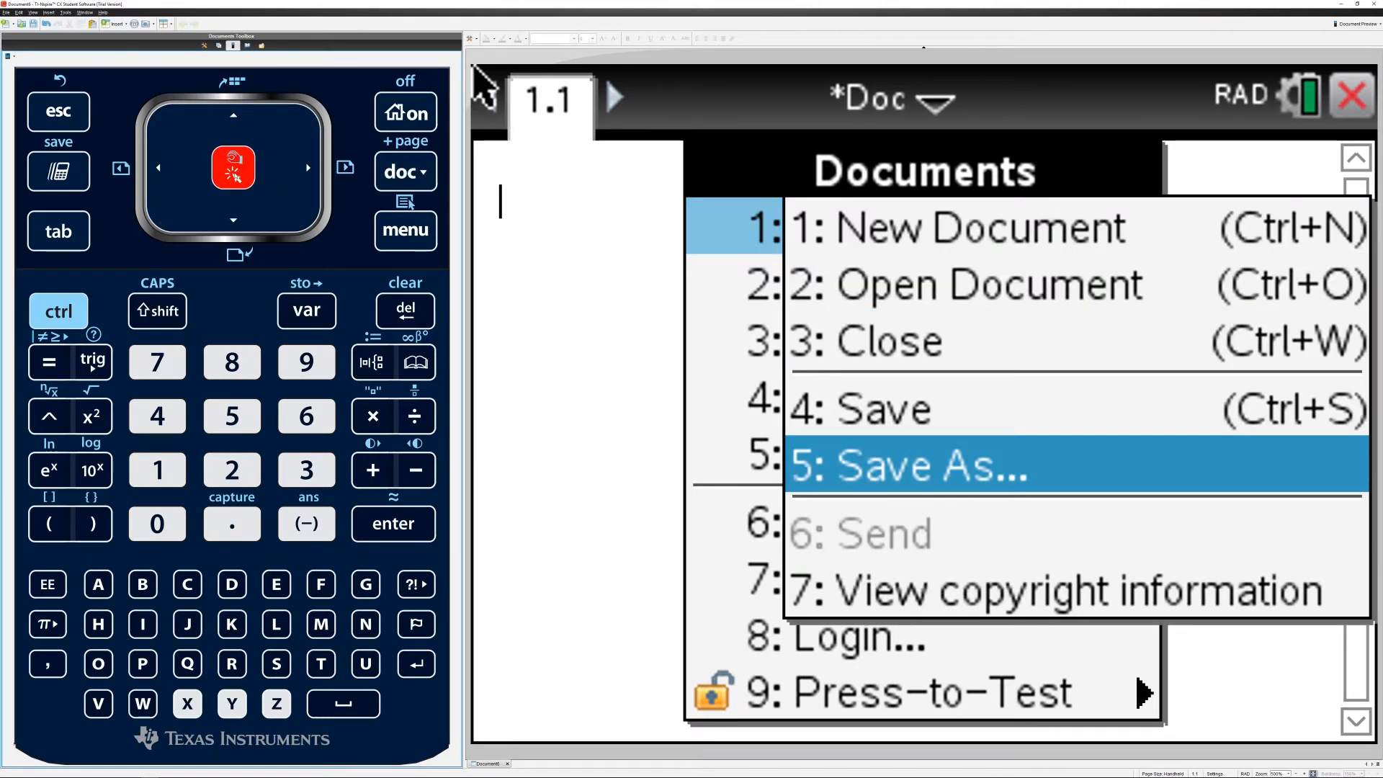
pyautogui.click(913, 470)
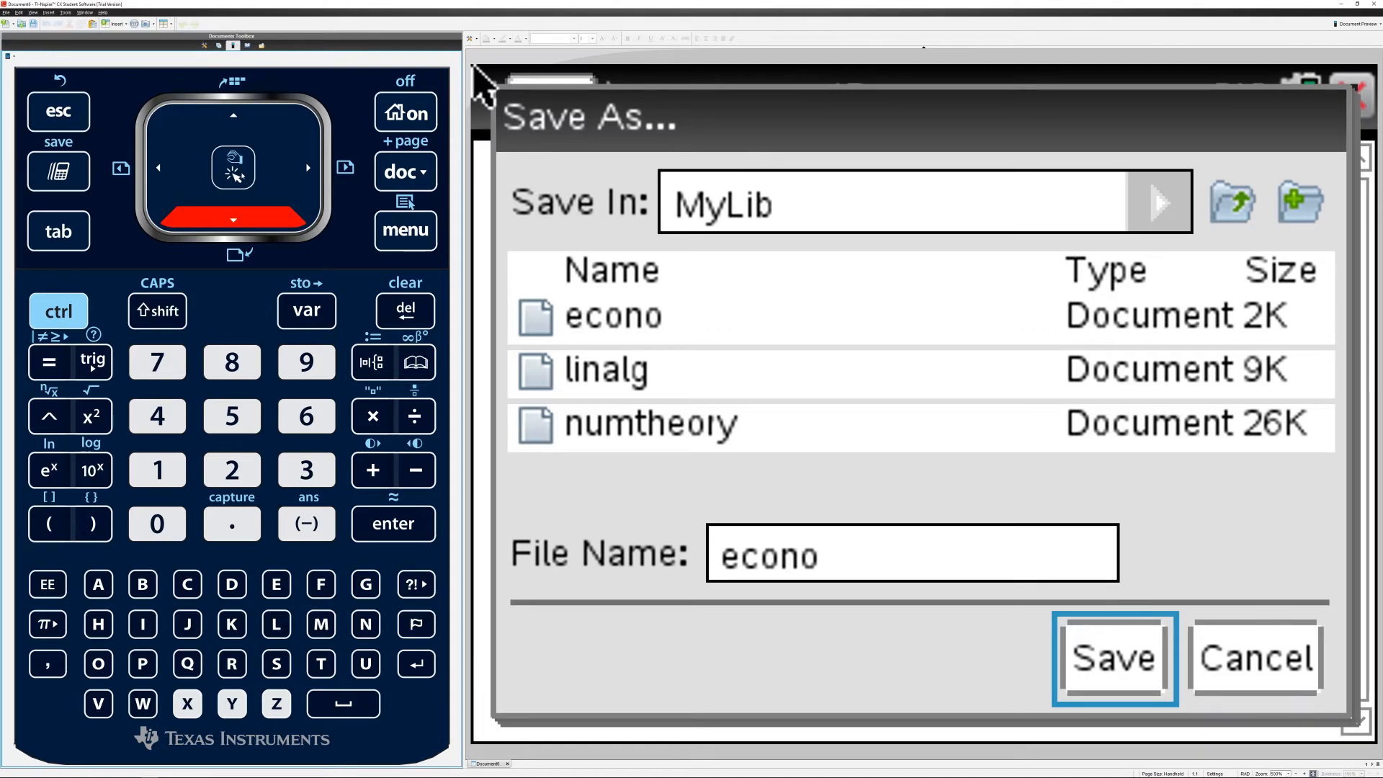
pyautogui.click(1115, 657)
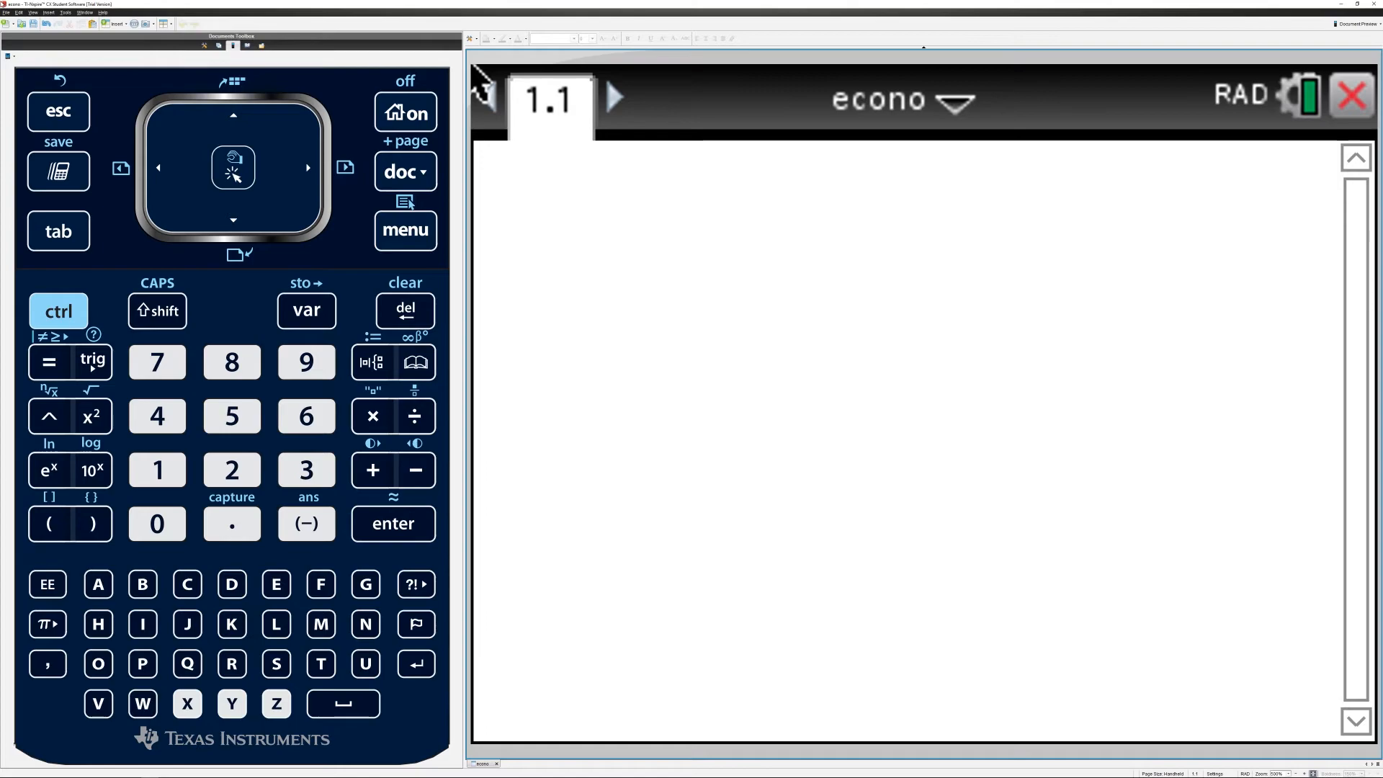
pyautogui.click(405, 112)
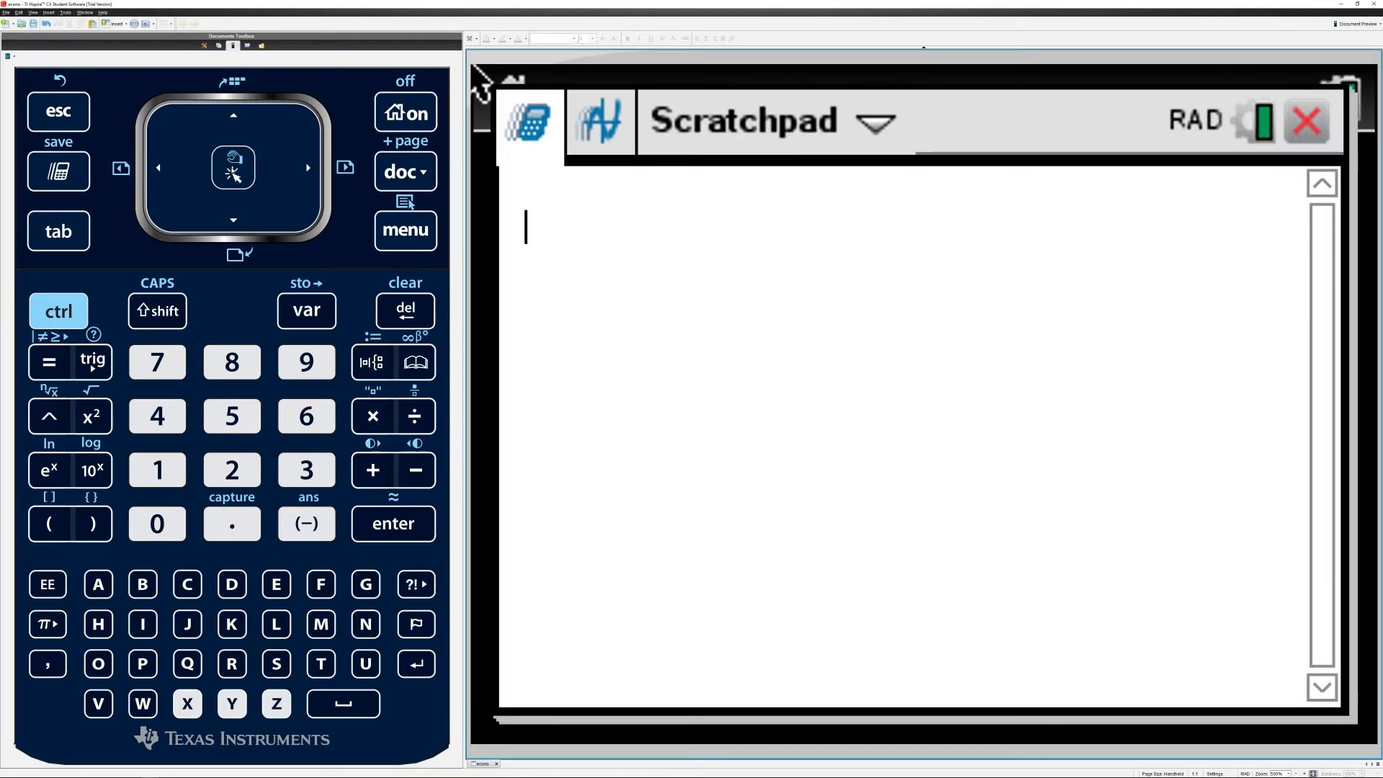
# Refresh the libraries from the document options.
pyautogui.click(403, 172)
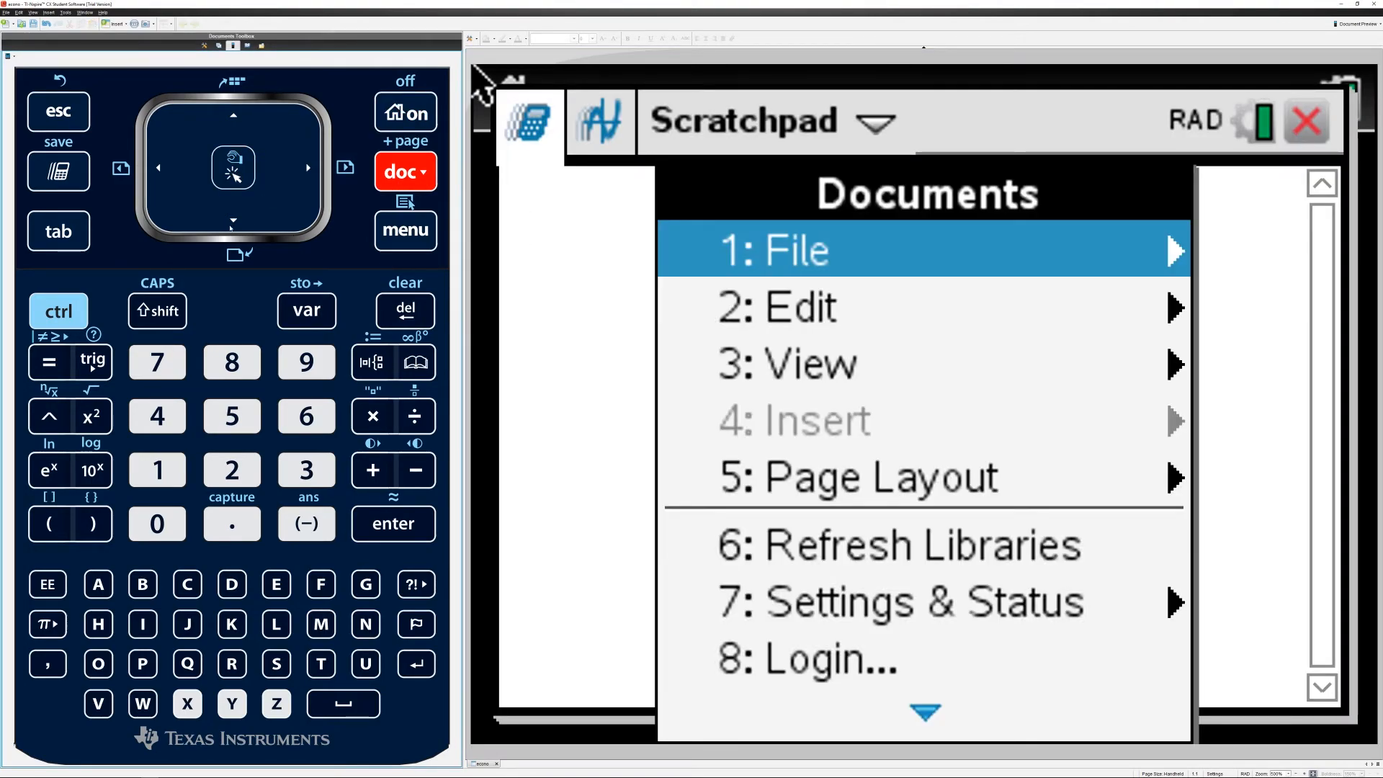
pyautogui.click(233, 216)
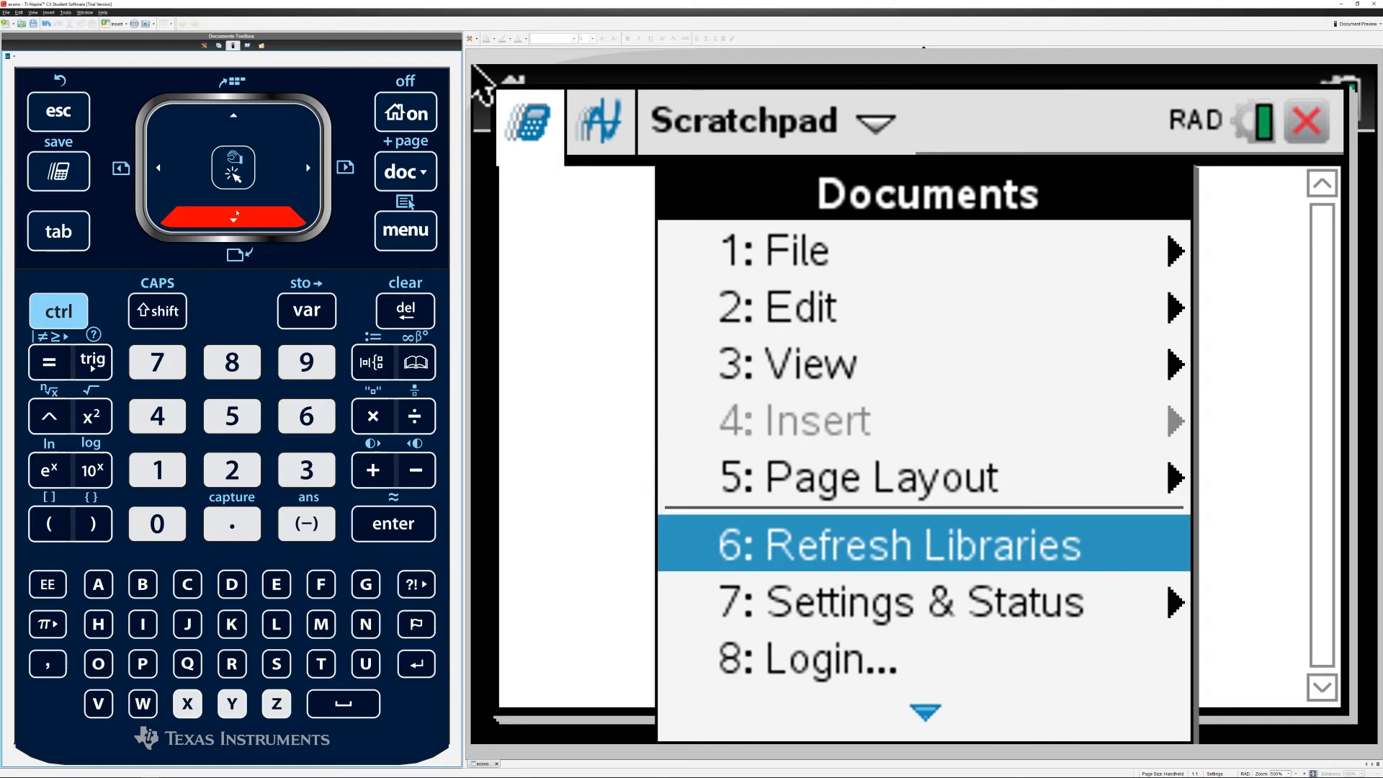
pyautogui.click(904, 543)
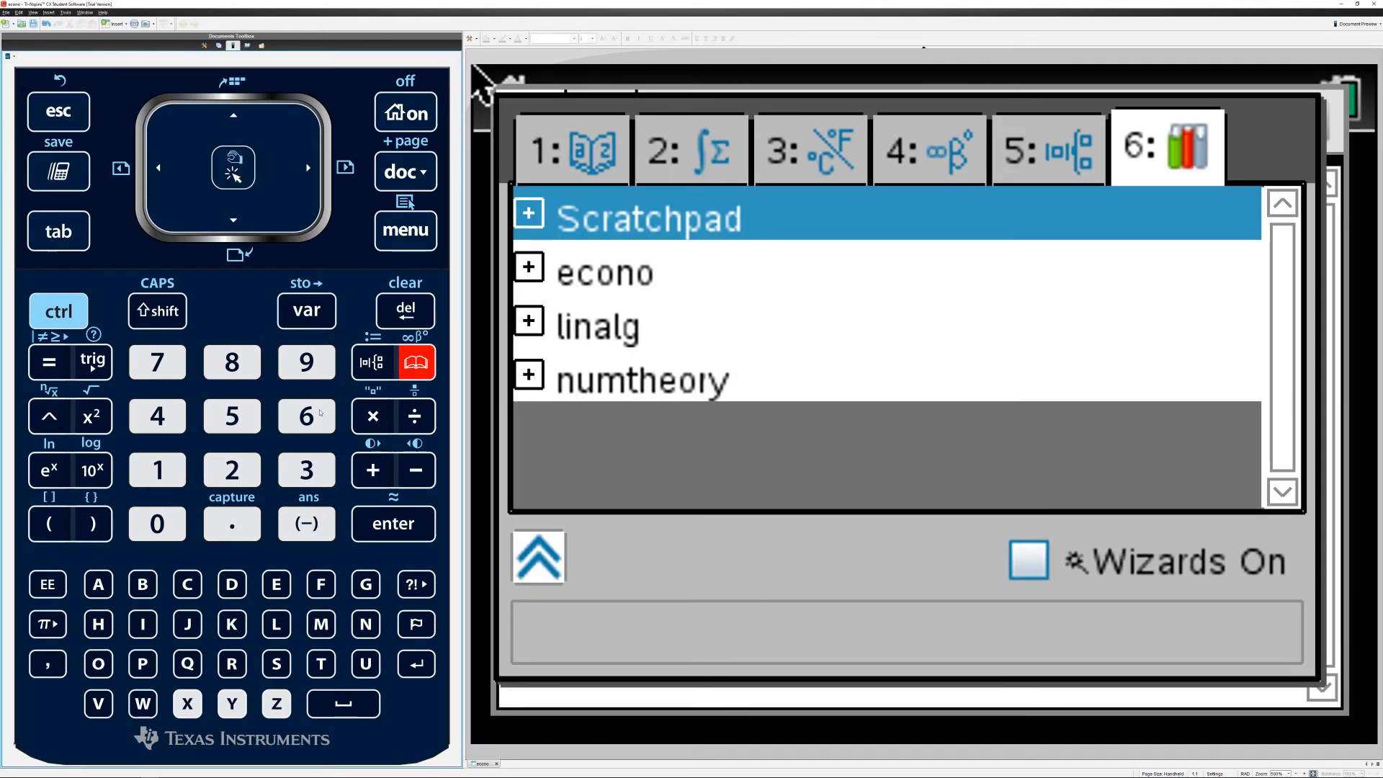
# Expand econo in the Catalog library list to show fp, pa, pf and pg.
pyautogui.click(306, 414)
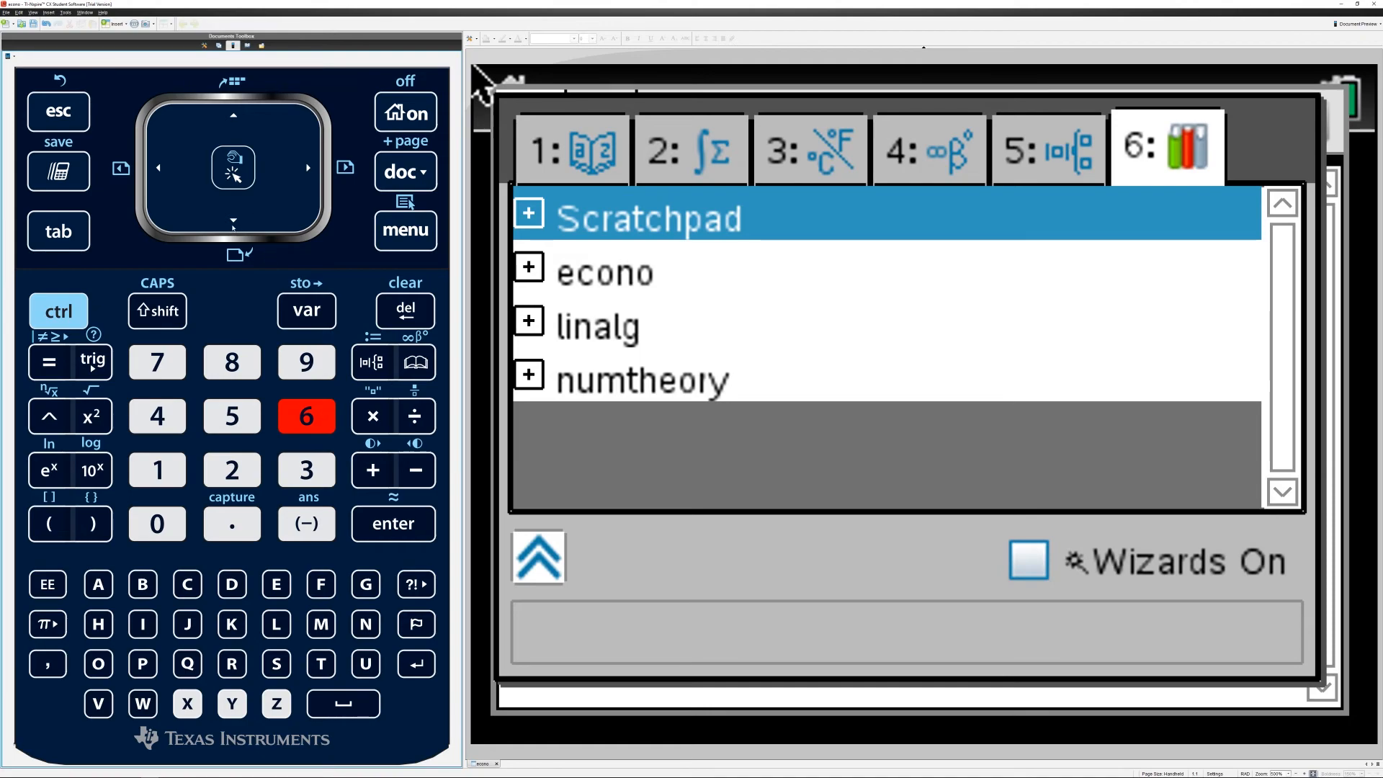
pyautogui.click(528, 266)
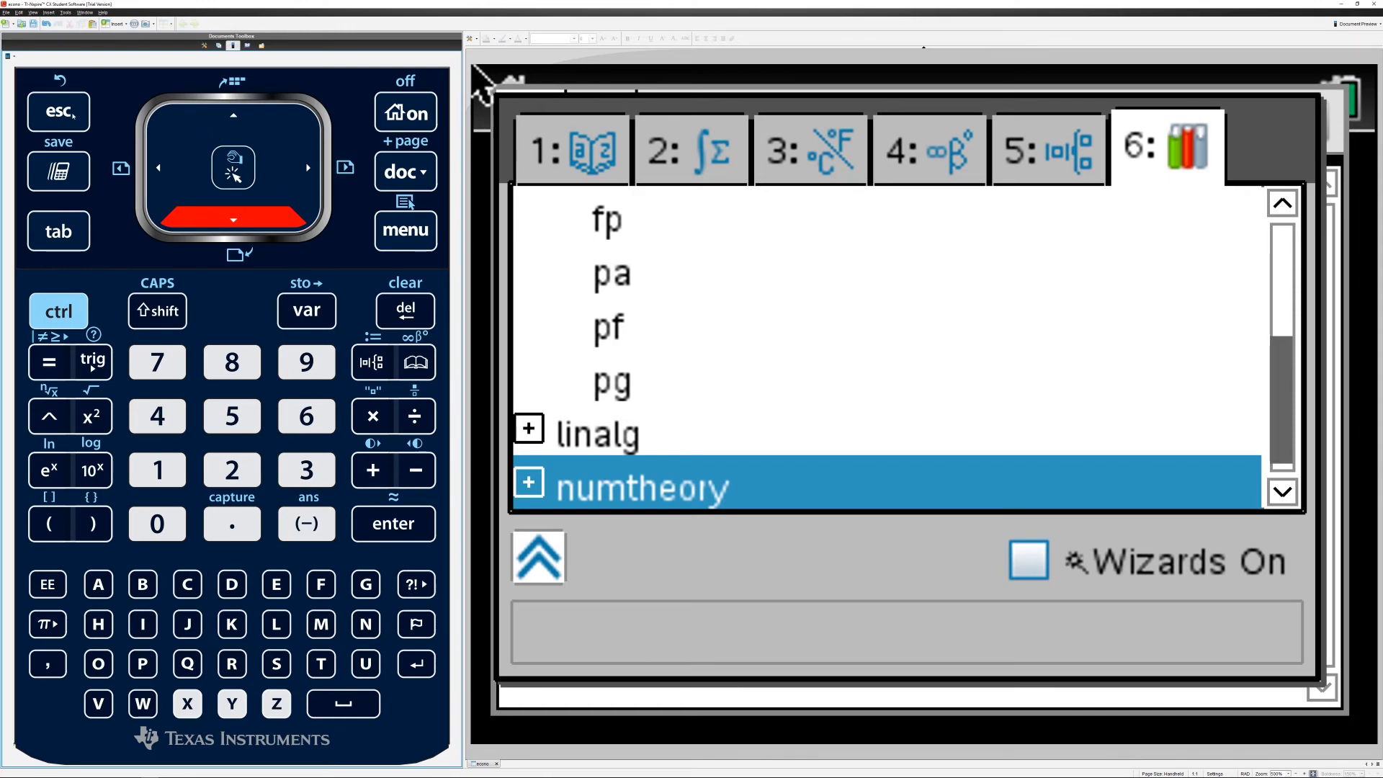
# Reopen econo from MyLib and list its functions ap, fa, fg, fp, pa, pf, pg with var.
pyautogui.click(403, 172)
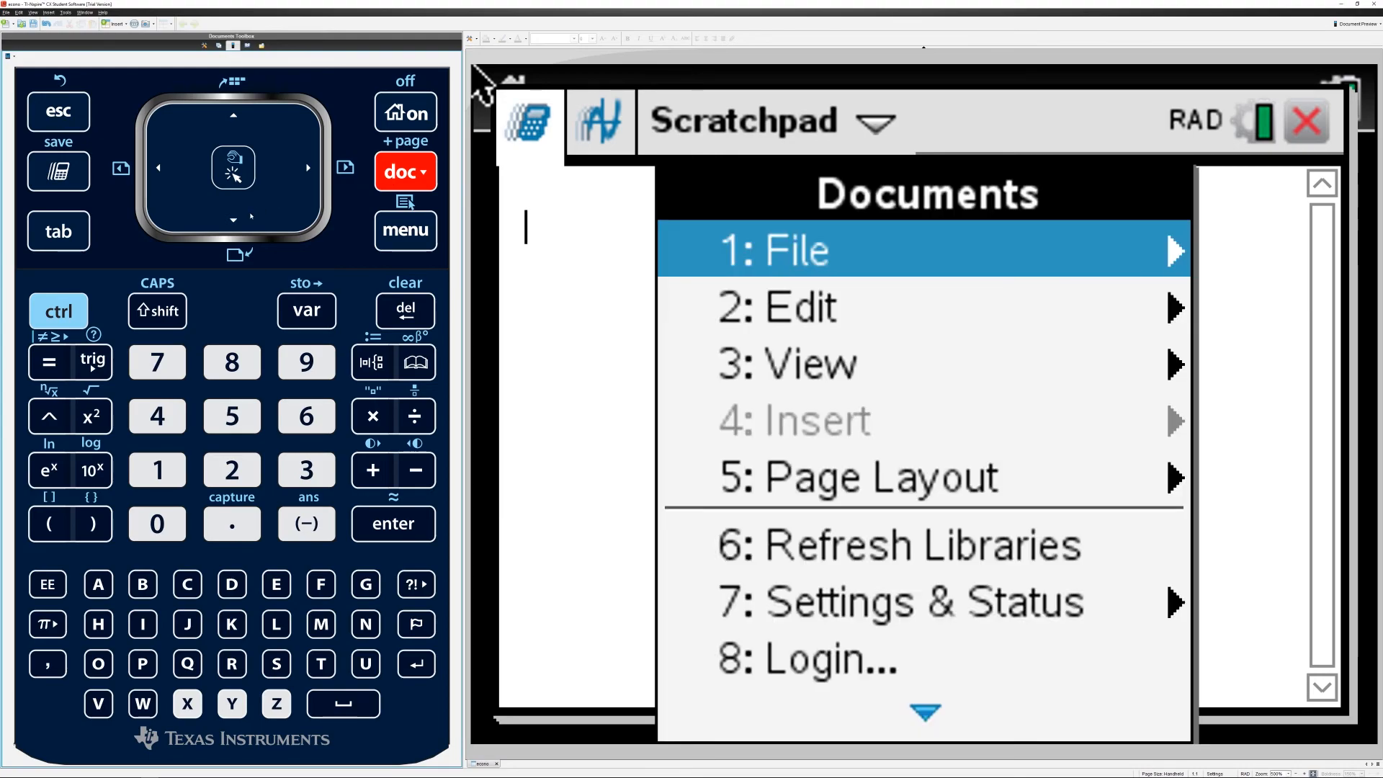
pyautogui.click(233, 219)
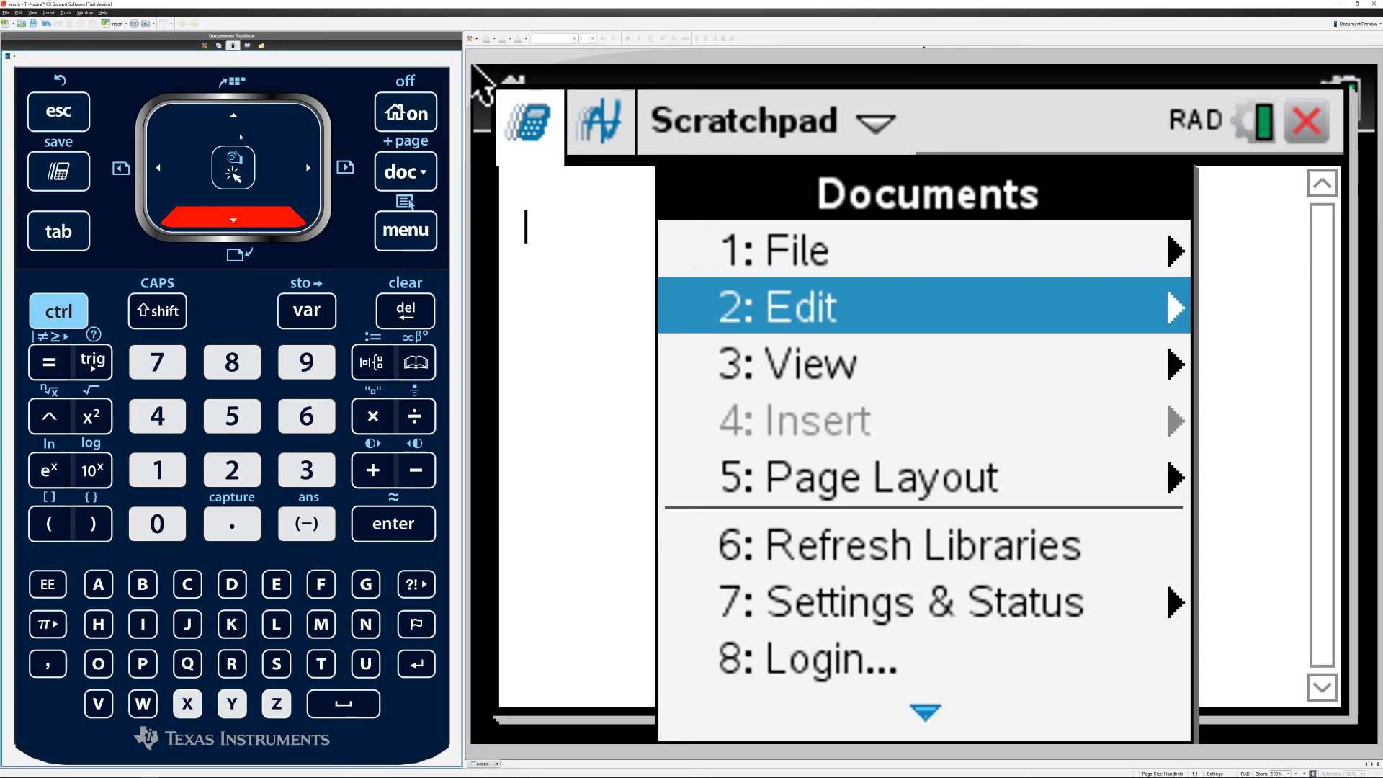
pyautogui.press('Up')
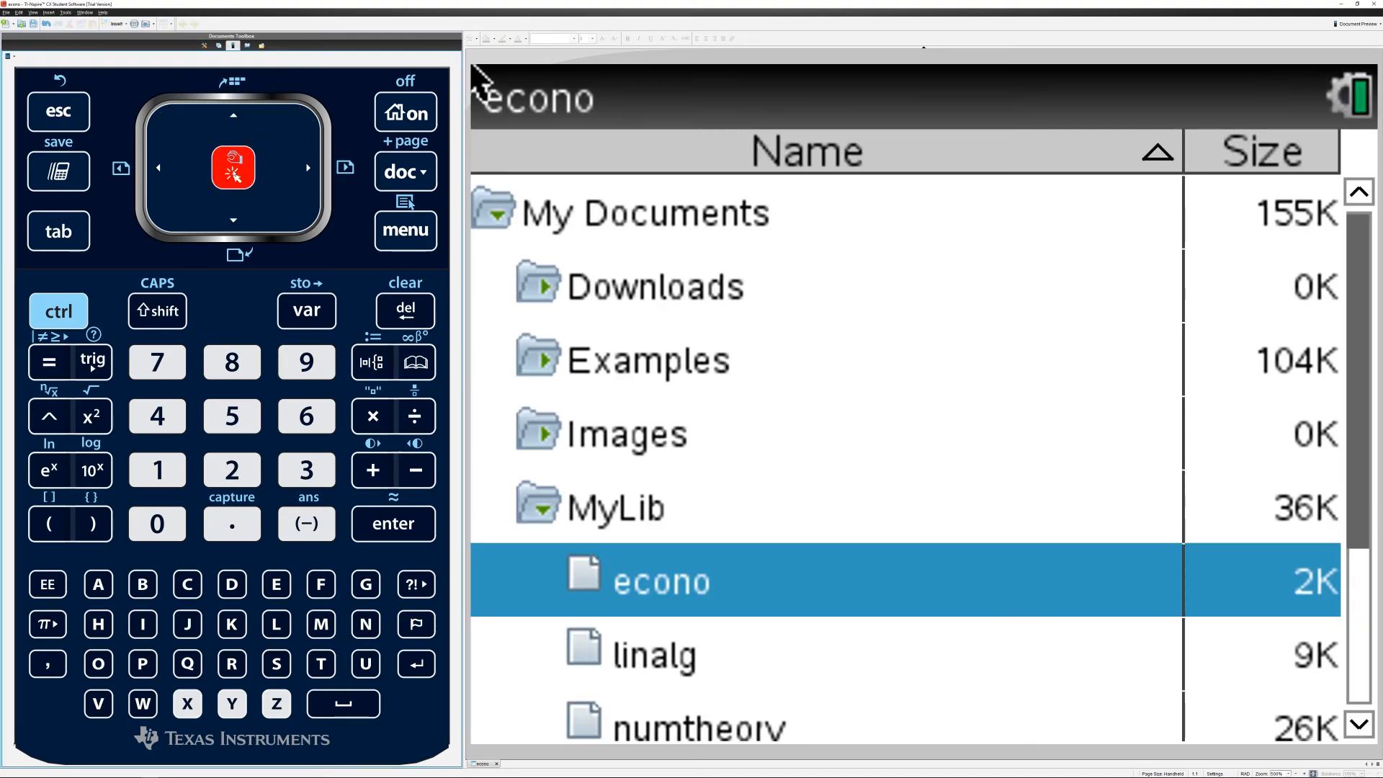
pyautogui.doubleClick(663, 581)
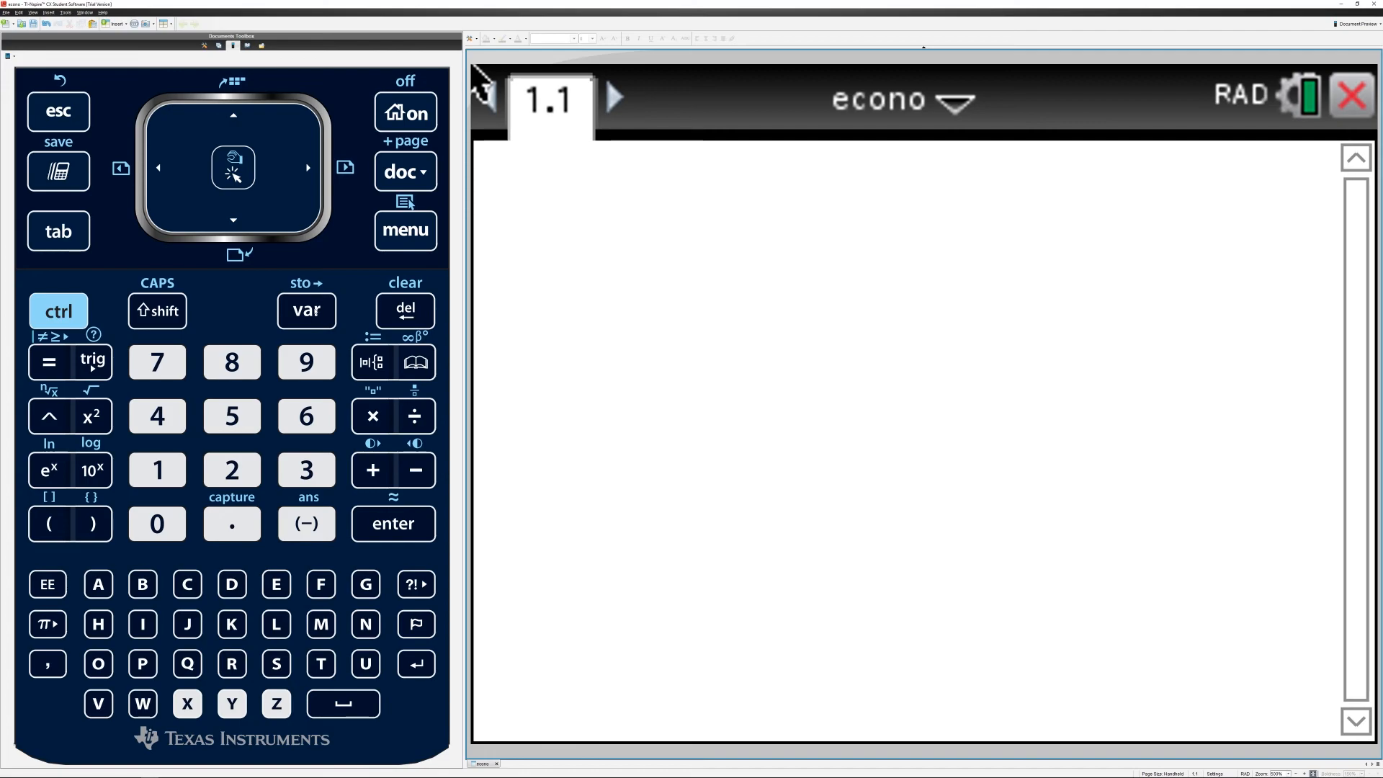
pyautogui.click(305, 311)
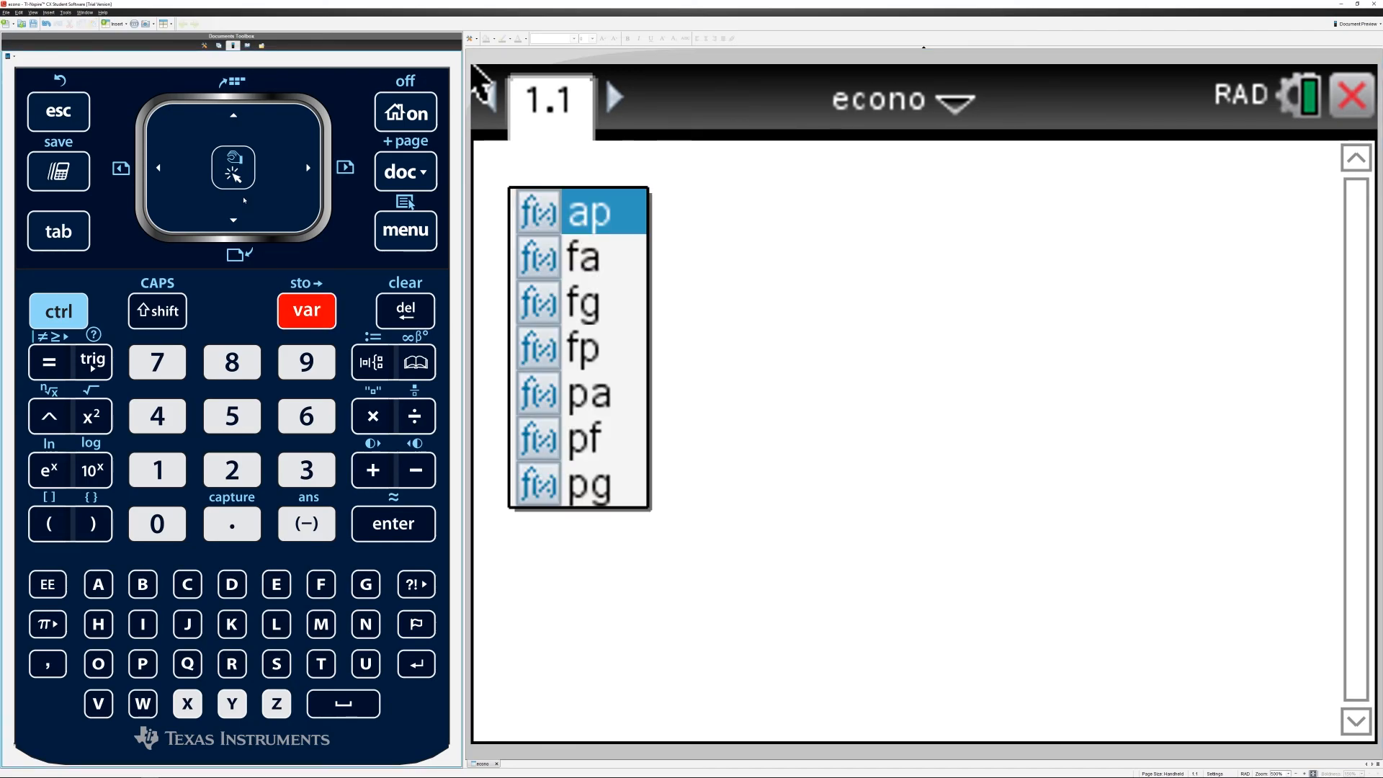